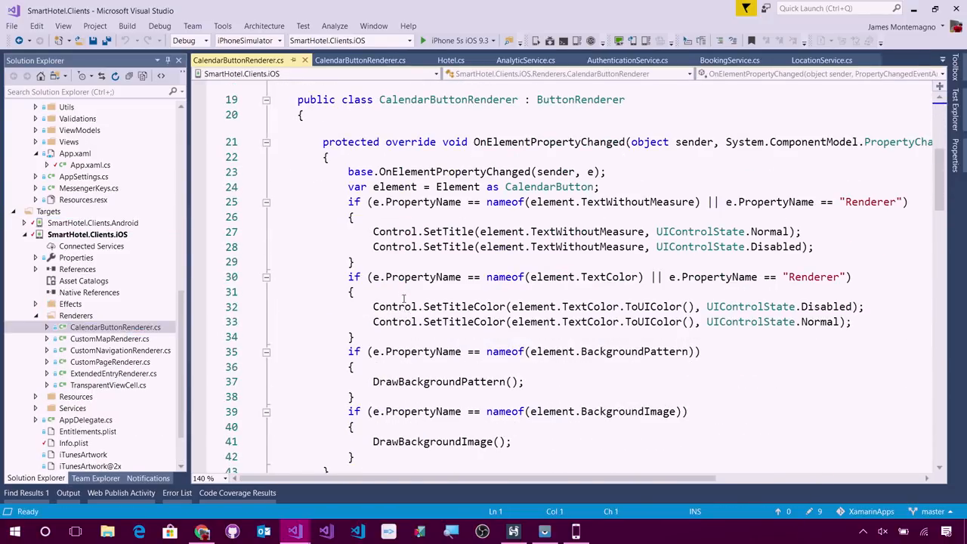
Scroll Solution Explorer to the Views folder's UwpSuggestionsView.xaml.
{"action": "scroll", "scroll_direction": "down", "scroll_amount": 3}
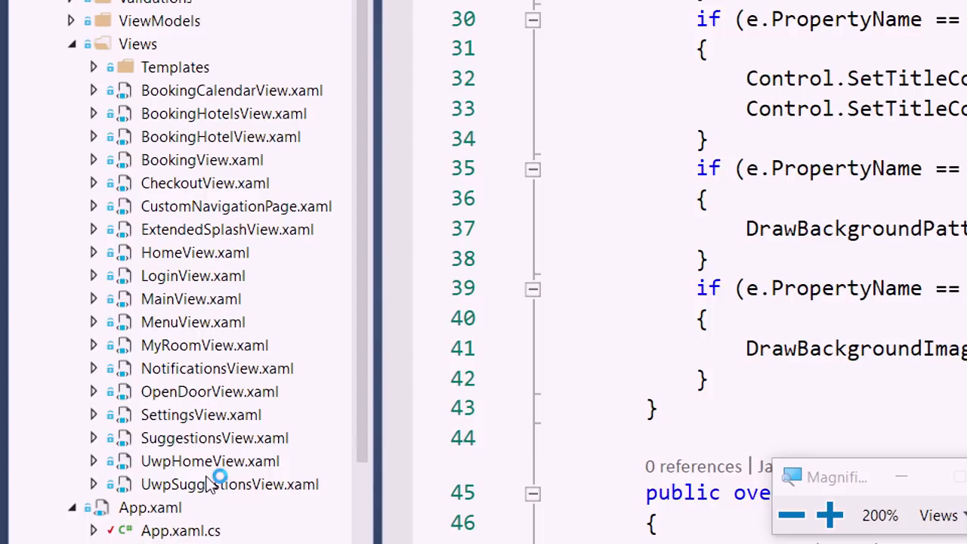
{"action": "mouse_move", "coordinate": [220, 475]}
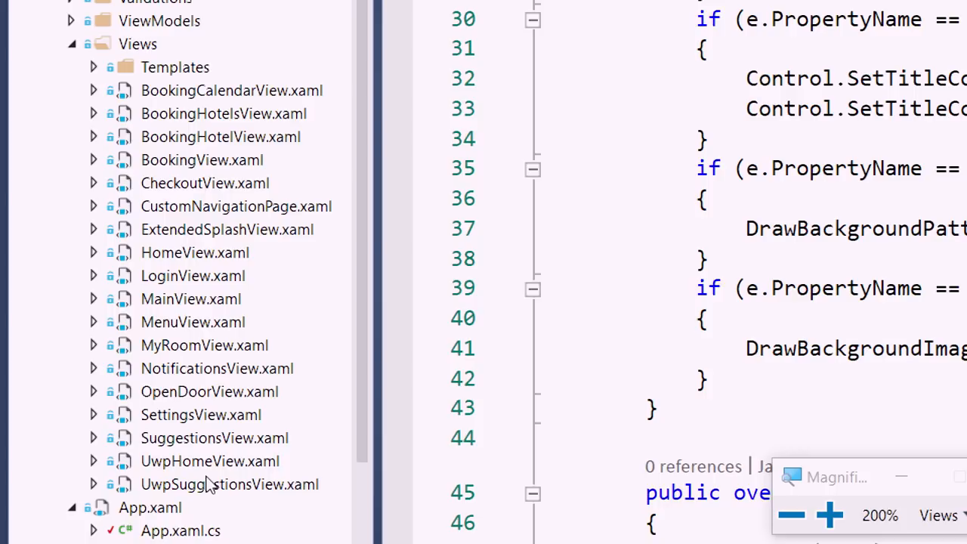
{"action": "mouse_move", "coordinate": [338, 474]}
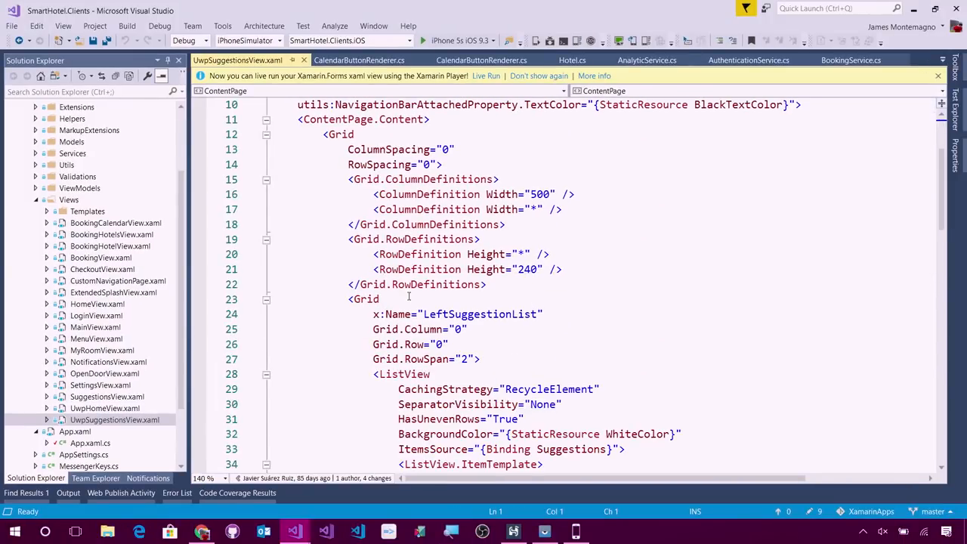
Scroll the layout down to BottomSuggestionList, then bring up the running SmartHotel app.
{"action": "scroll", "scroll_direction": "down", "scroll_amount": 3}
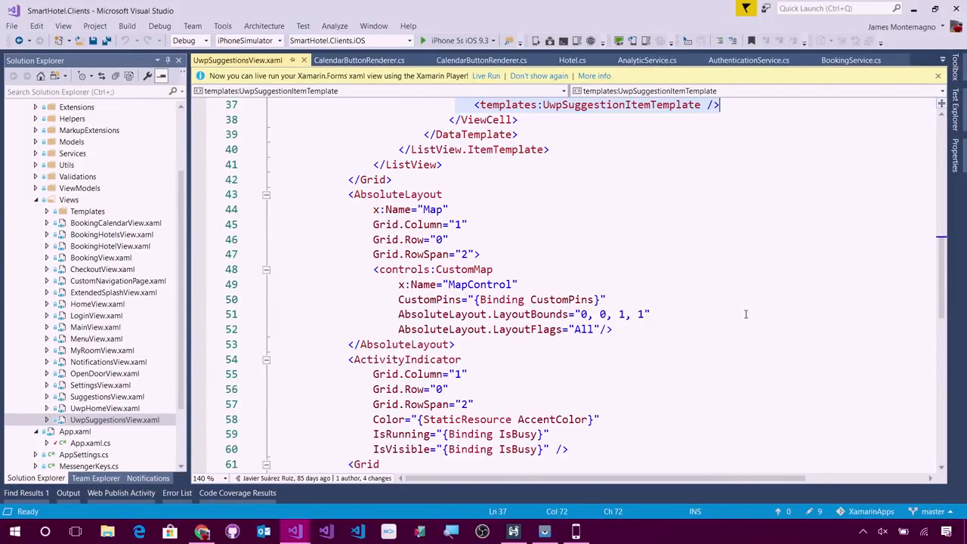
{"action": "scroll", "scroll_direction": "down", "scroll_amount": 3}
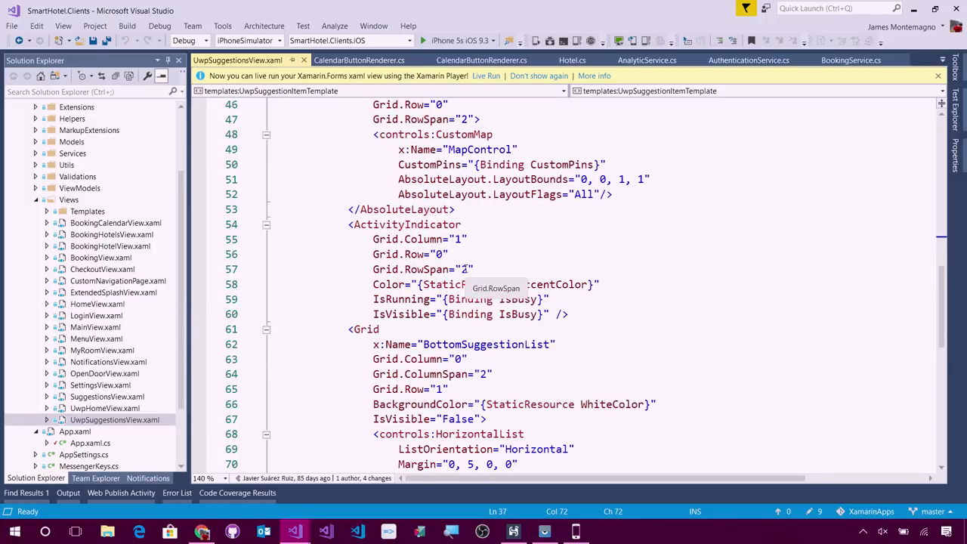
{"action": "scroll", "scroll_direction": "down", "scroll_amount": 3}
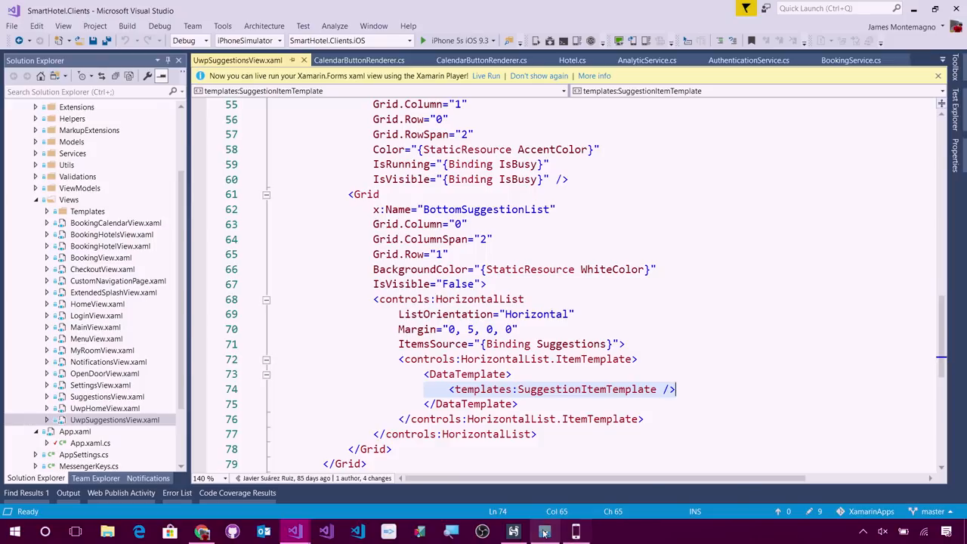
{"action": "left_click", "coordinate": [544, 531]}
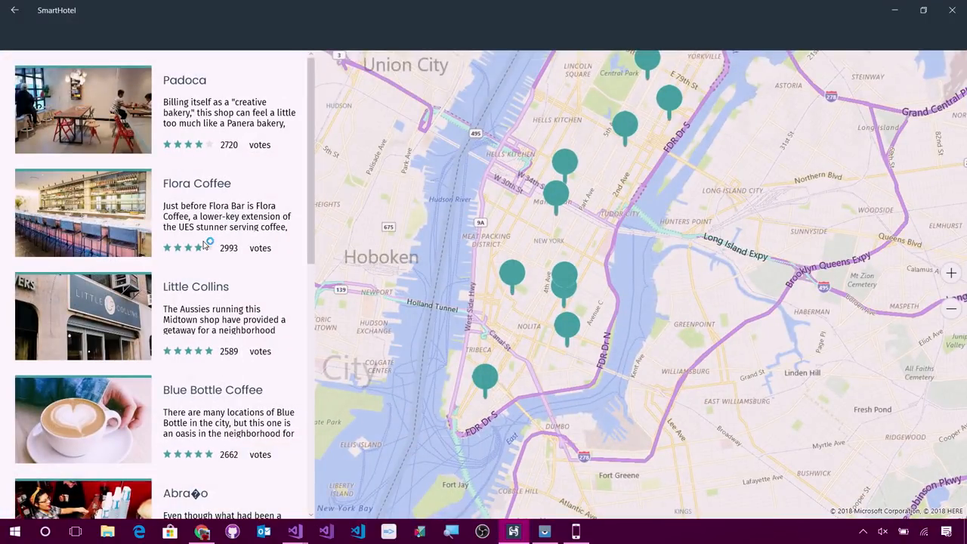
{"action": "mouse_move", "coordinate": [952, 10]}
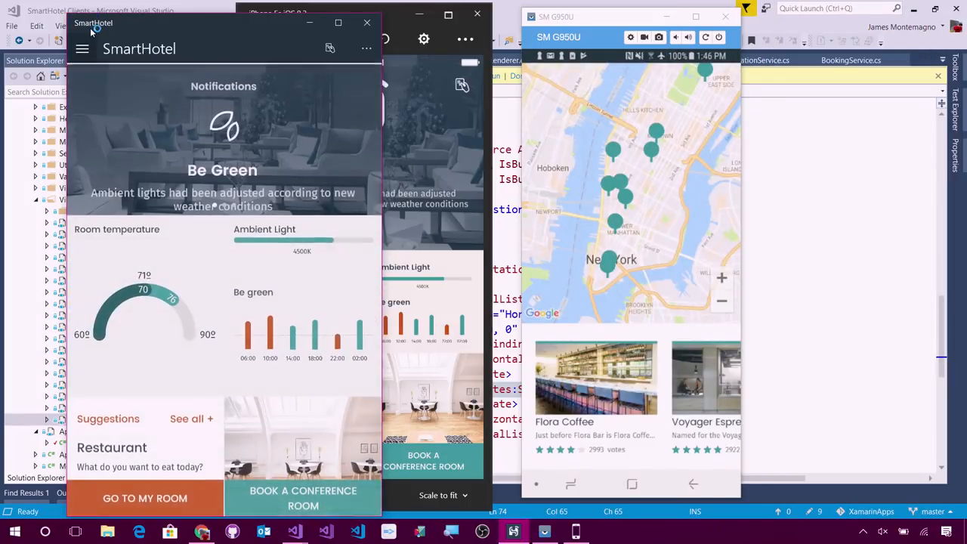
Focus the Windows SmartHotel dashboard beside the iPhone simulator and Android mirror.
{"action": "left_click", "coordinate": [337, 23]}
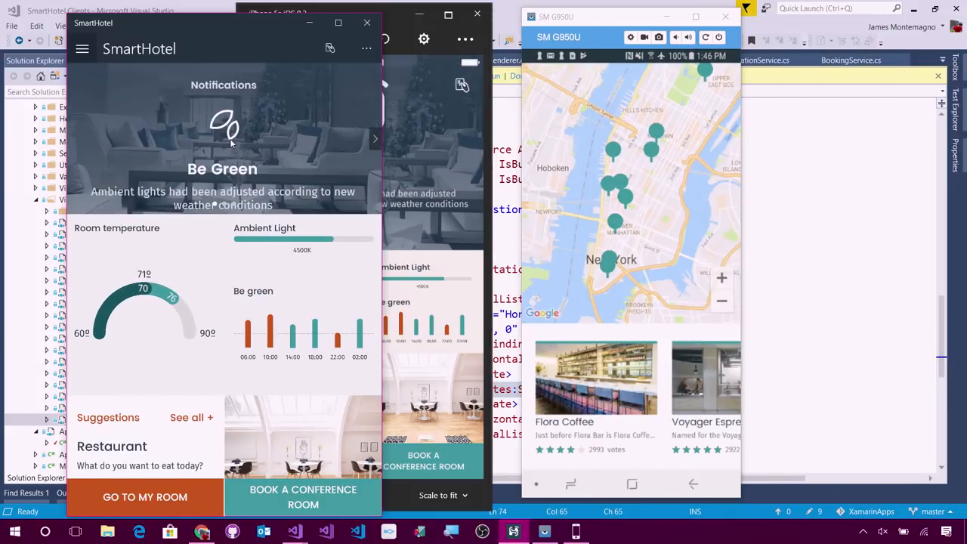
{"action": "mouse_move", "coordinate": [210, 34]}
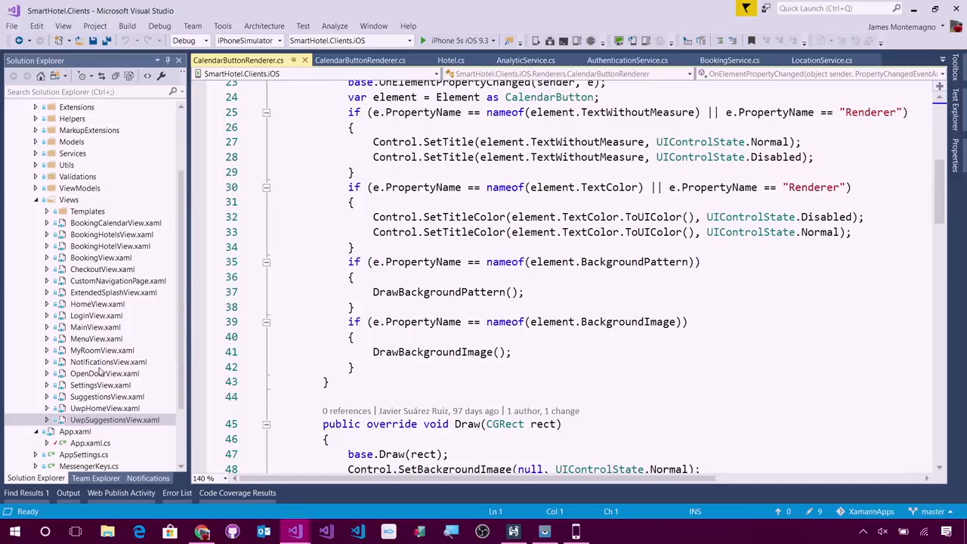
{"action": "mouse_move", "coordinate": [100, 370]}
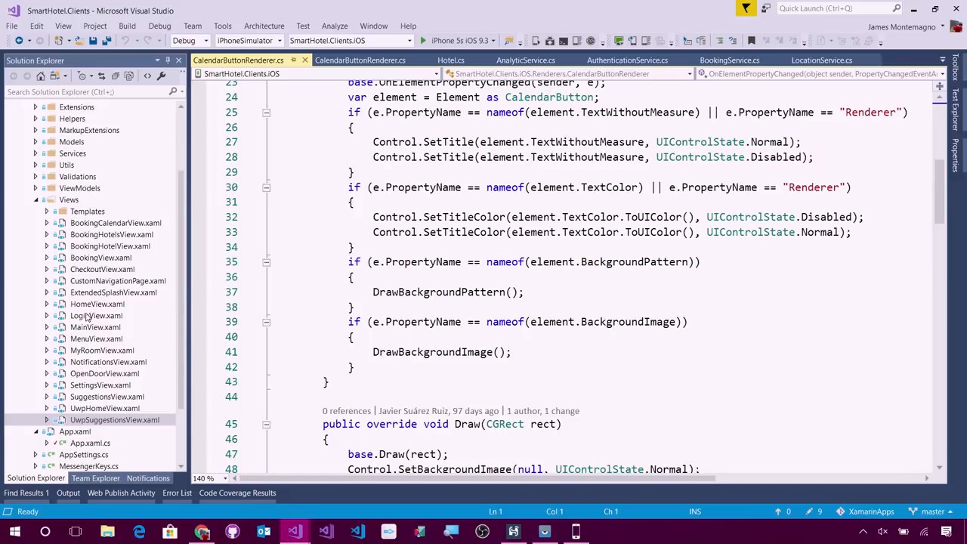
Open LoginView.xaml and collapse its two xamanimation:StoryBoard blocks.
{"action": "double_click", "coordinate": [96, 315]}
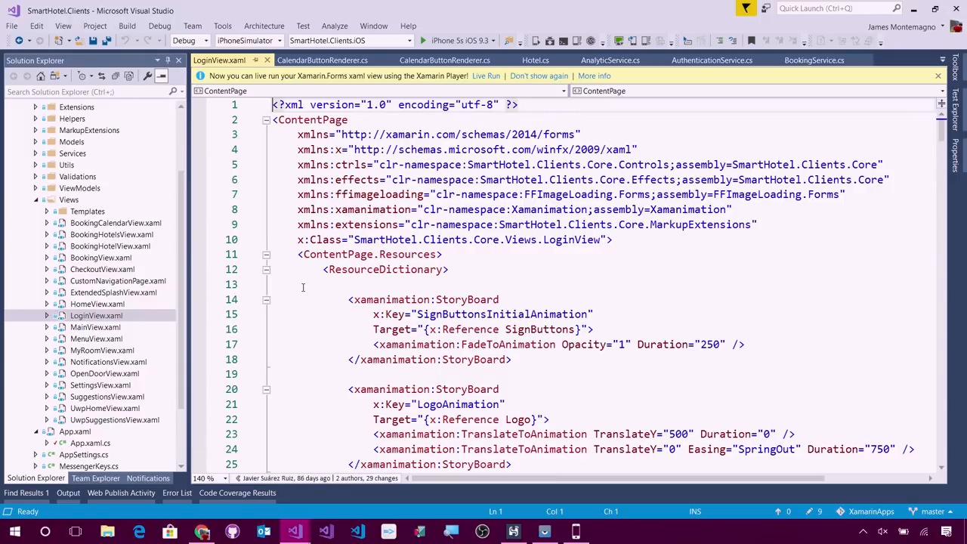
{"action": "scroll", "scroll_direction": "down", "scroll_amount": 3}
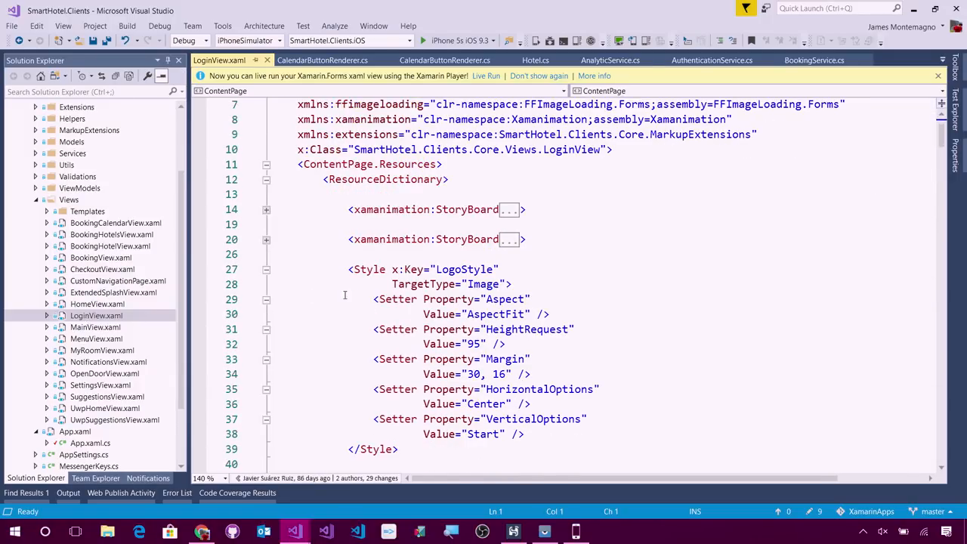
{"action": "left_click_drag", "start_coordinate": [348, 269], "coordinate": [399, 449]}
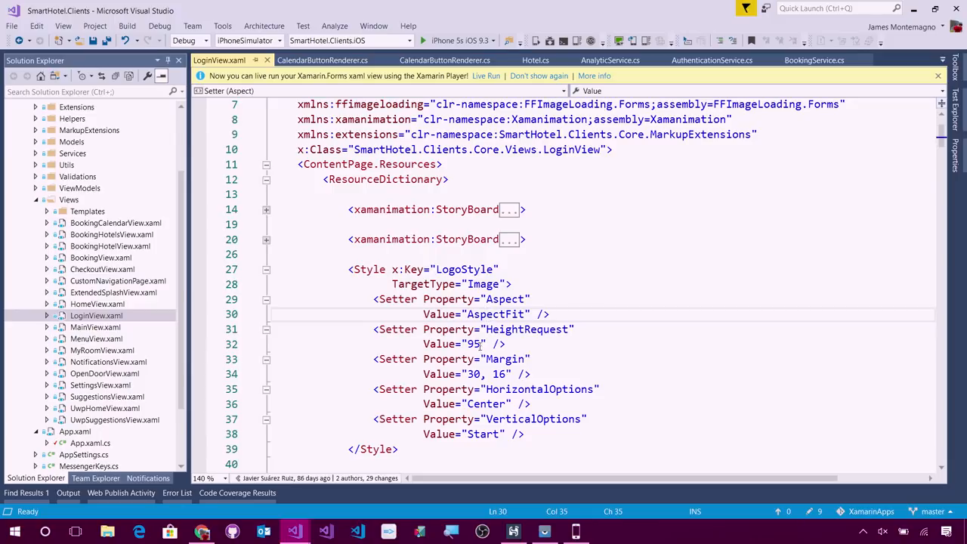
{"action": "left_click", "coordinate": [474, 344]}
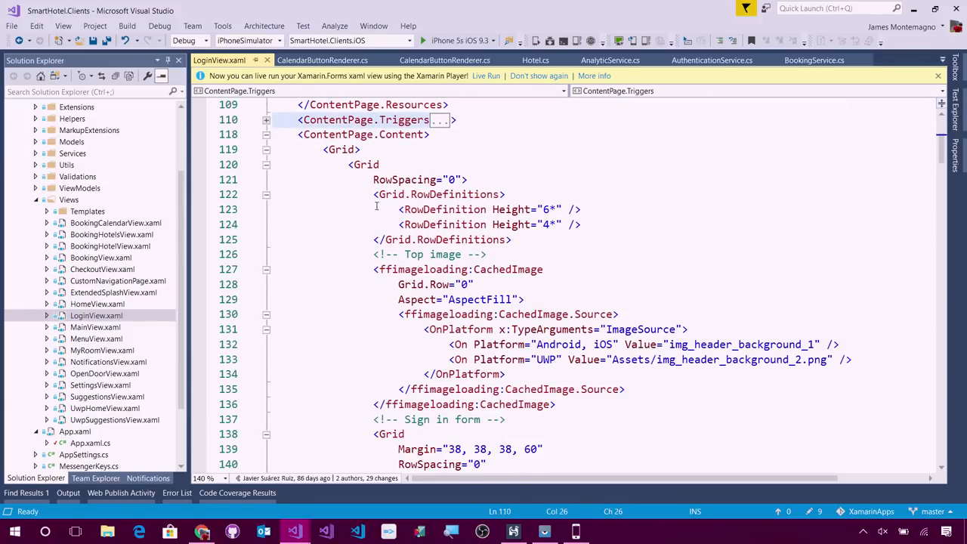
Select the Grid RowDefinitions and CachedImage markup and collapse the top image block.
{"action": "left_click_drag", "start_coordinate": [372, 164], "coordinate": [606, 234]}
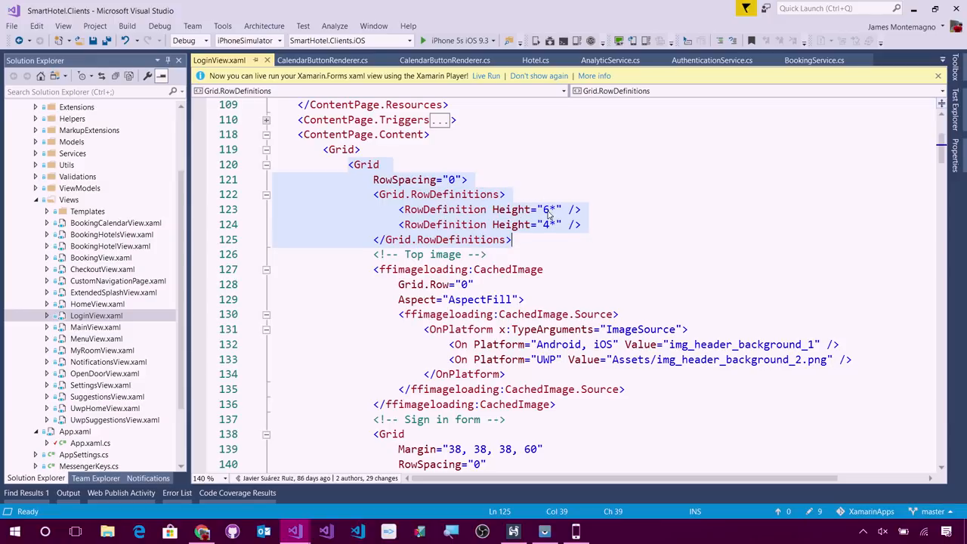
{"action": "mouse_move", "coordinate": [554, 229]}
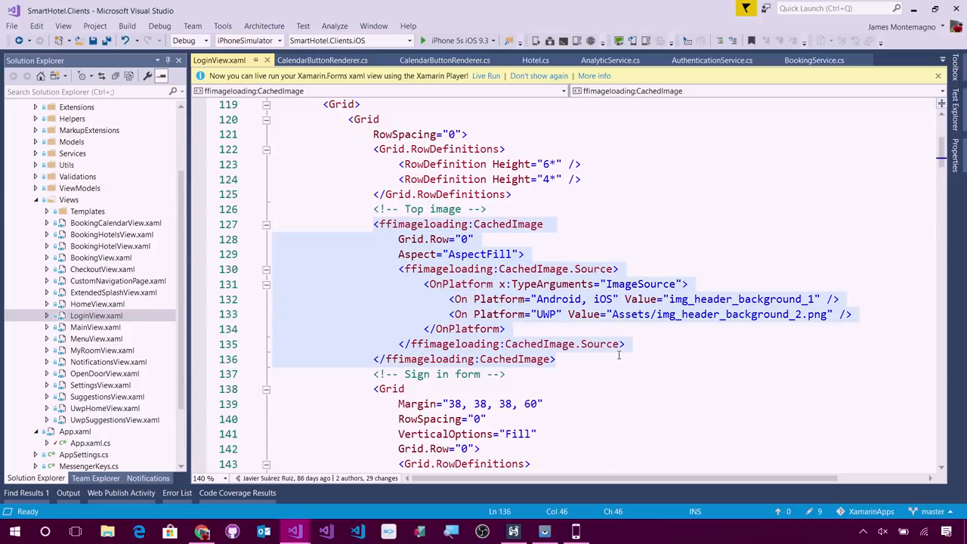
{"action": "left_click", "coordinate": [555, 359]}
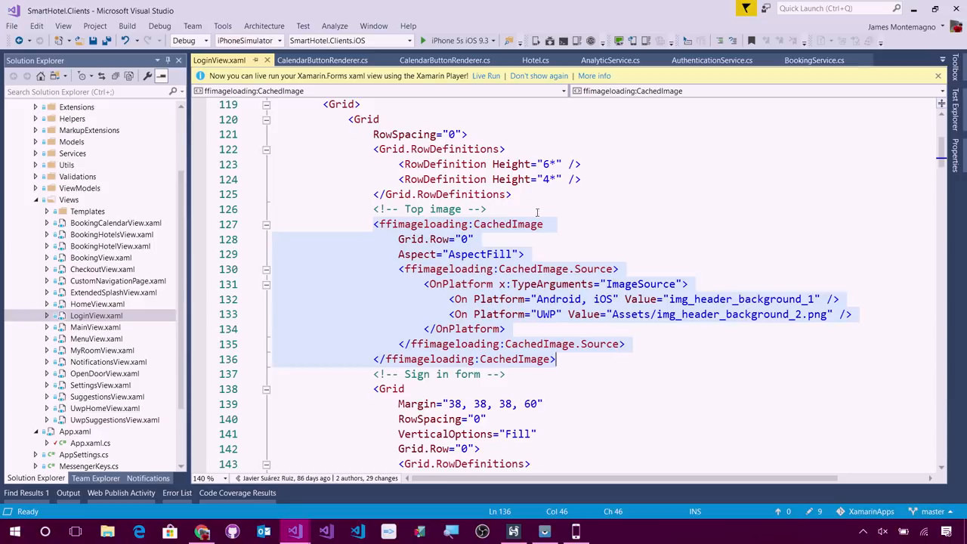
{"action": "left_click", "coordinate": [266, 224]}
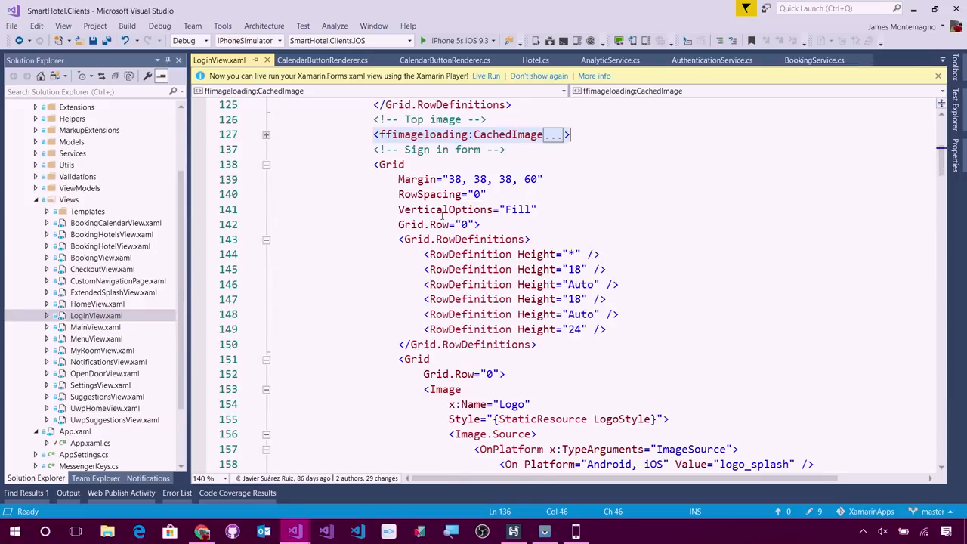
{"action": "scroll", "scroll_direction": "down", "scroll_amount": 3}
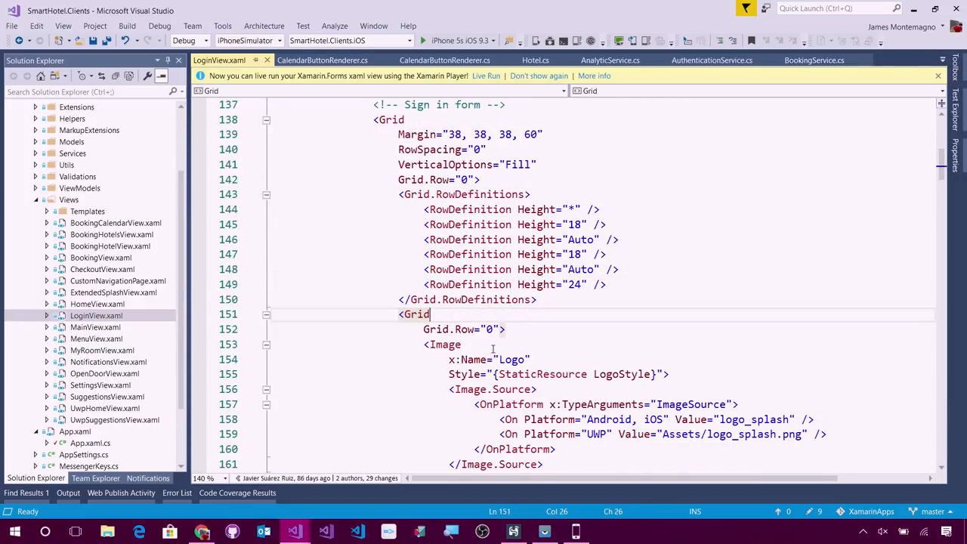
{"action": "scroll", "scroll_direction": "down", "scroll_amount": 3}
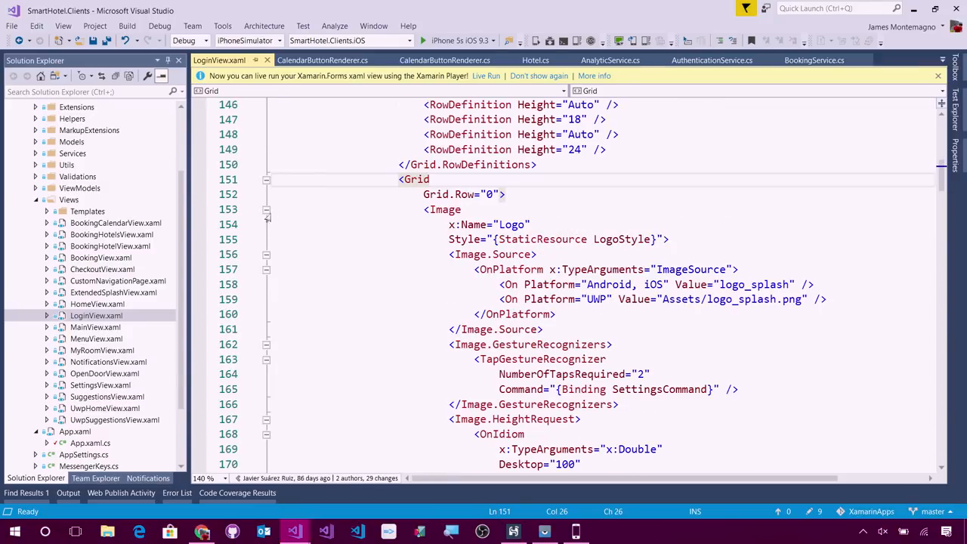
{"action": "left_click", "coordinate": [266, 209]}
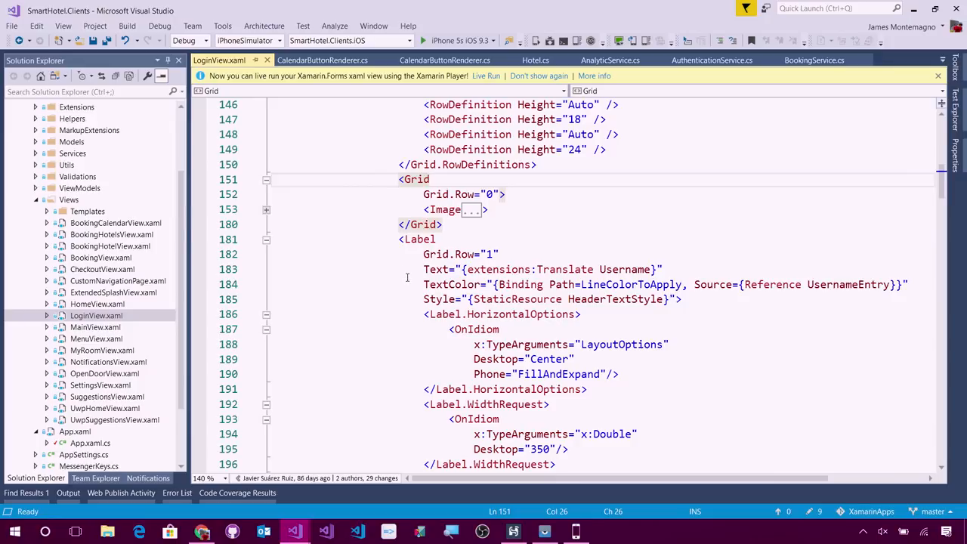
{"action": "left_click", "coordinate": [653, 269]}
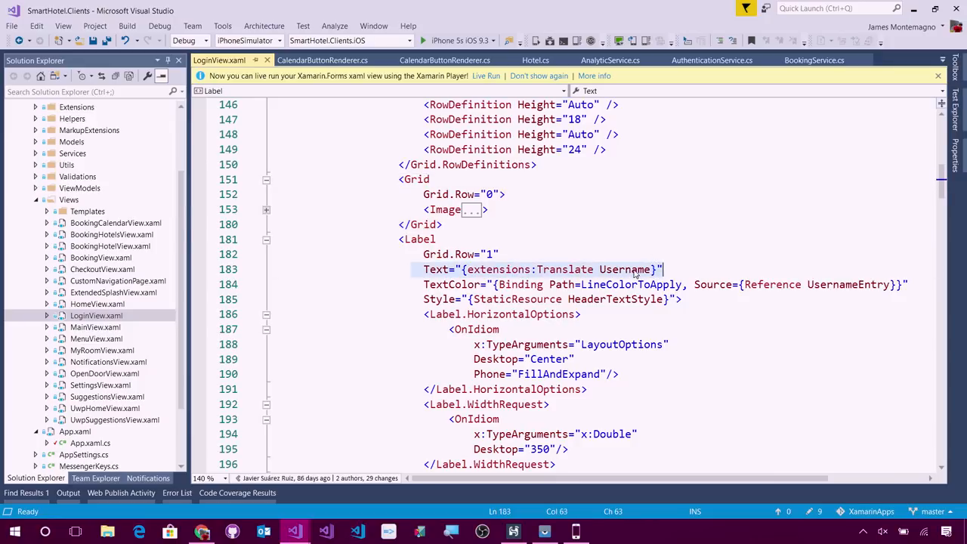
{"action": "scroll", "scroll_direction": "down", "scroll_amount": 3}
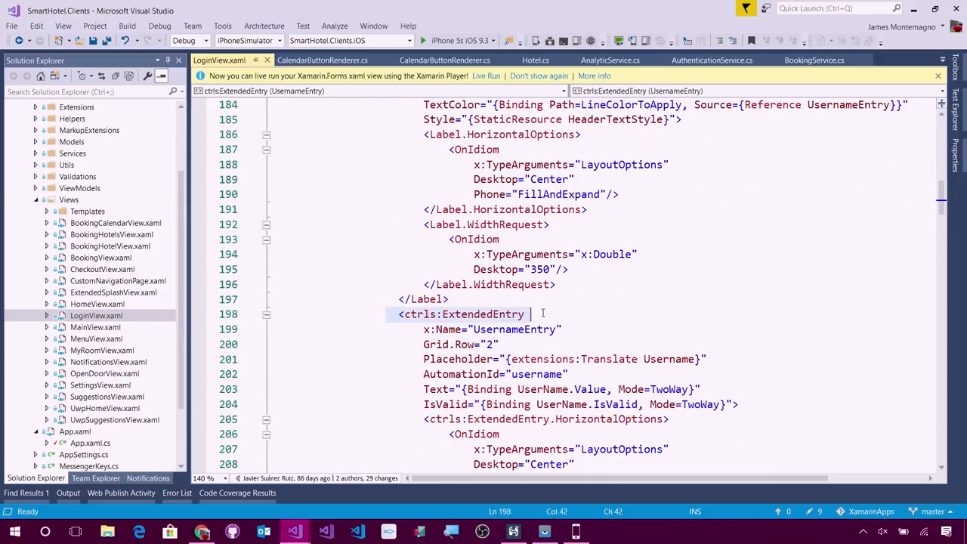
{"action": "double_click", "coordinate": [514, 329]}
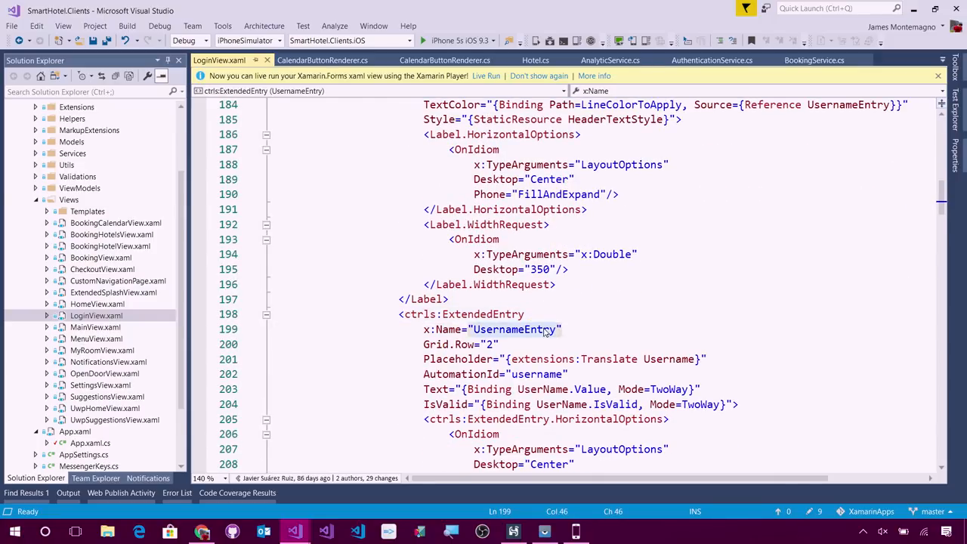
{"action": "scroll", "scroll_direction": "down", "scroll_amount": 3}
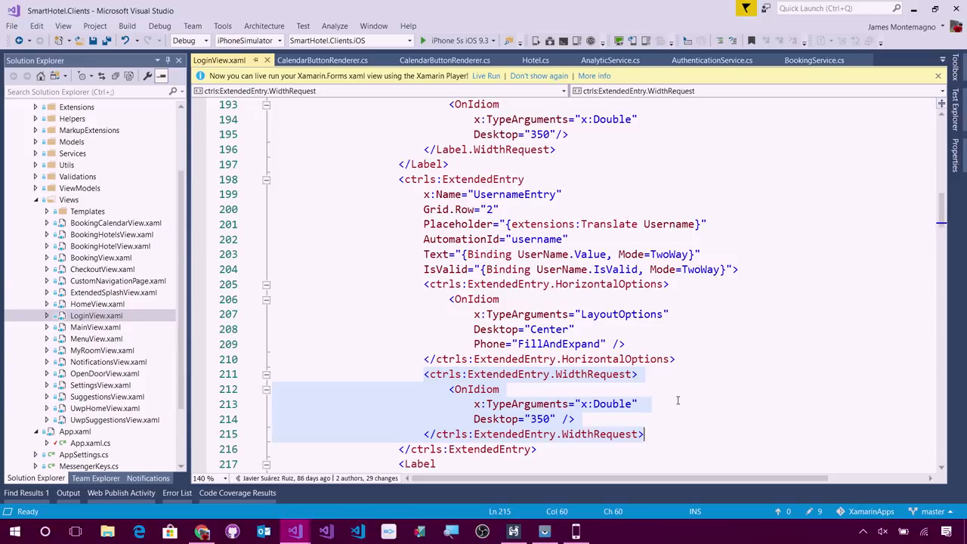
{"action": "mouse_move", "coordinate": [677, 394]}
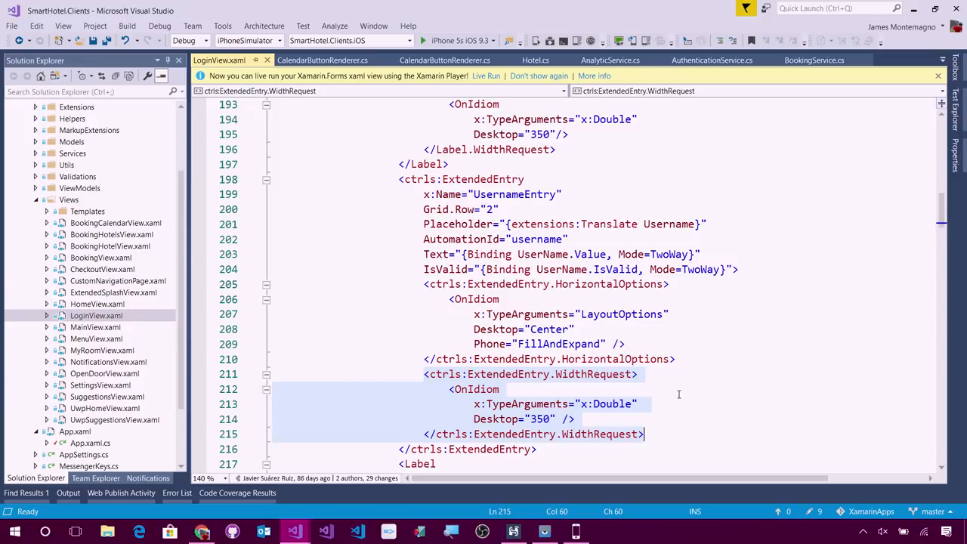
{"action": "scroll", "scroll_direction": "down", "scroll_amount": 3}
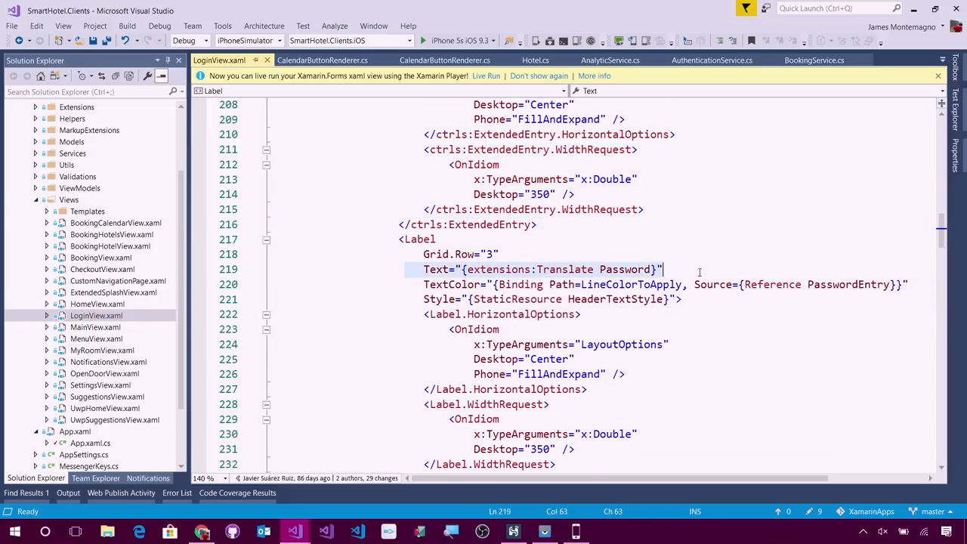
{"action": "scroll", "scroll_direction": "down", "scroll_amount": 3}
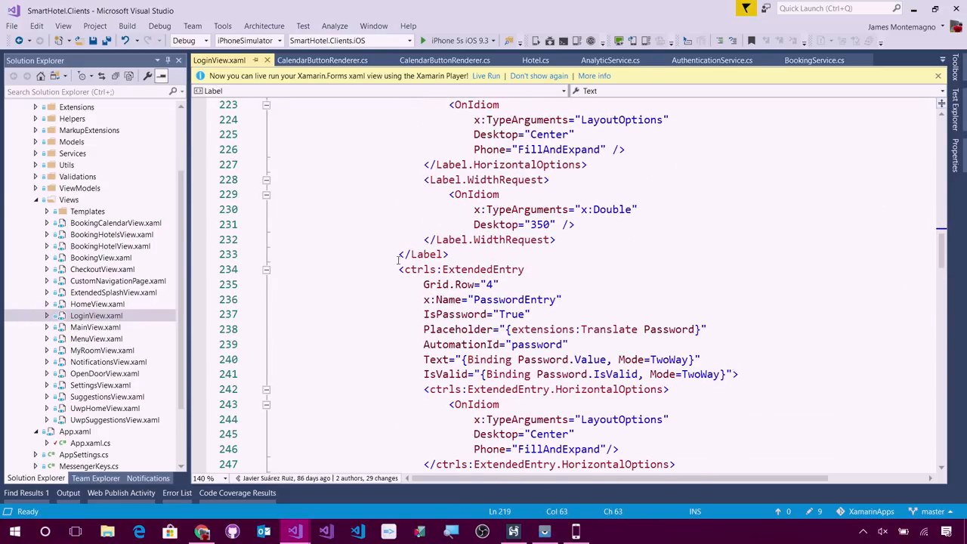
{"action": "scroll", "scroll_direction": "down", "scroll_amount": 3}
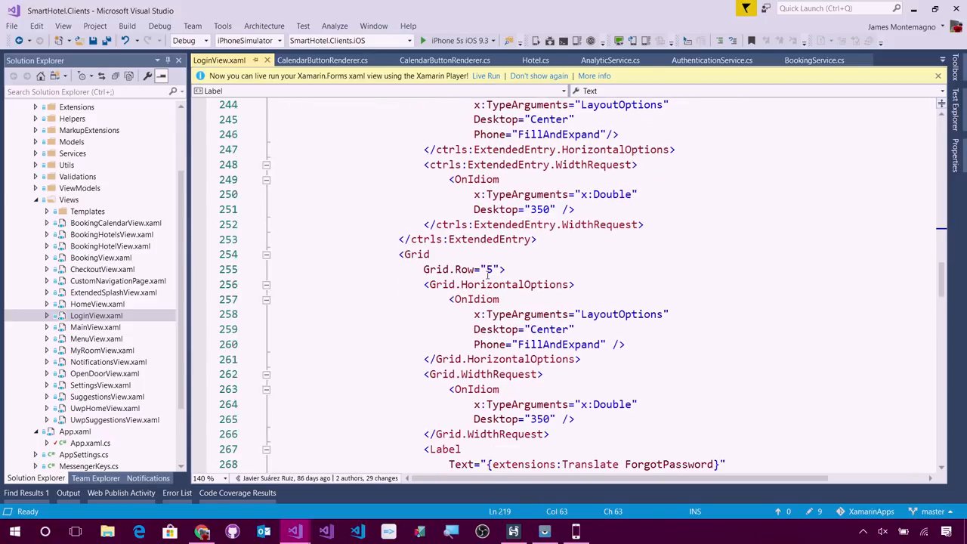
{"action": "scroll", "scroll_direction": "down", "scroll_amount": 3}
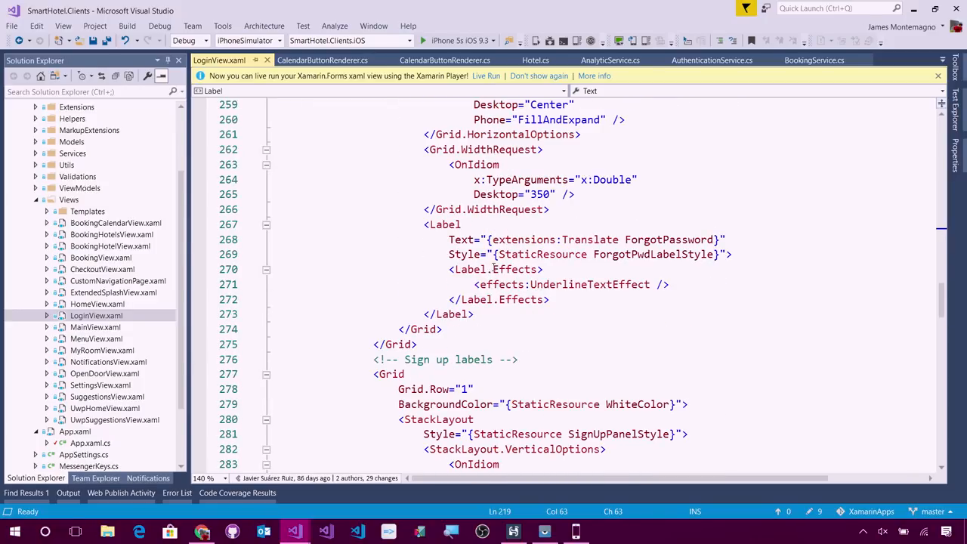
{"action": "scroll", "scroll_direction": "down", "scroll_amount": 3}
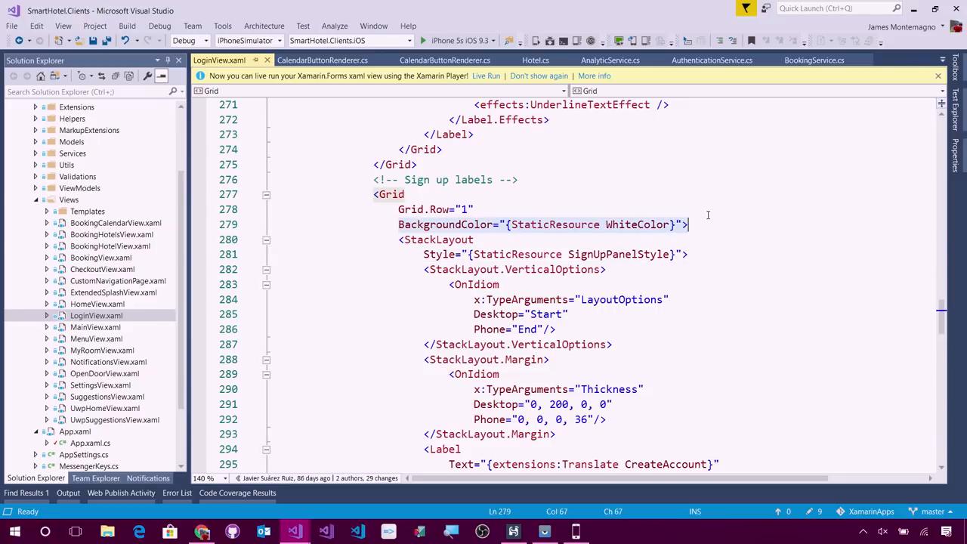
{"action": "mouse_move", "coordinate": [90, 435]}
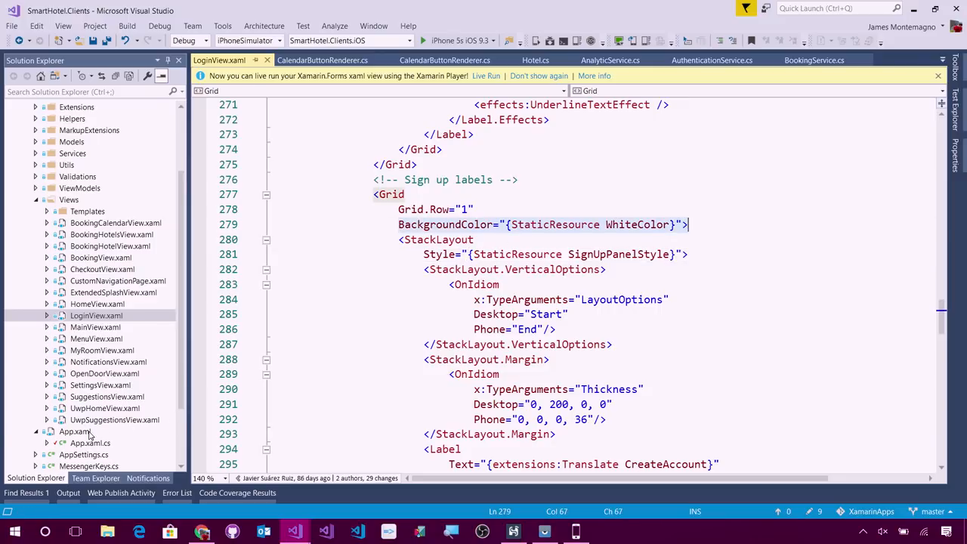
Open App.xaml, scroll through COLORS and CONVERTERS, and expand the Converters folder.
{"action": "double_click", "coordinate": [75, 430]}
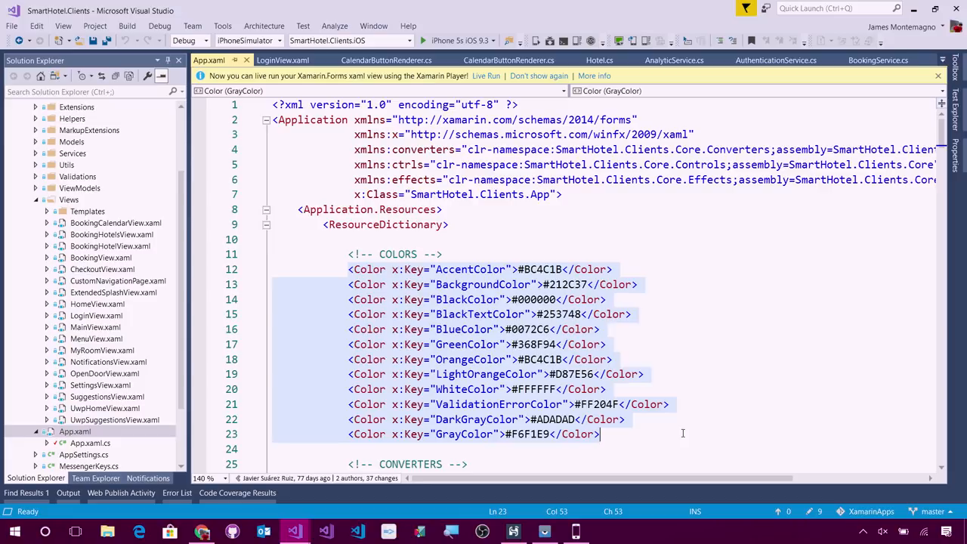
{"action": "mouse_move", "coordinate": [444, 314]}
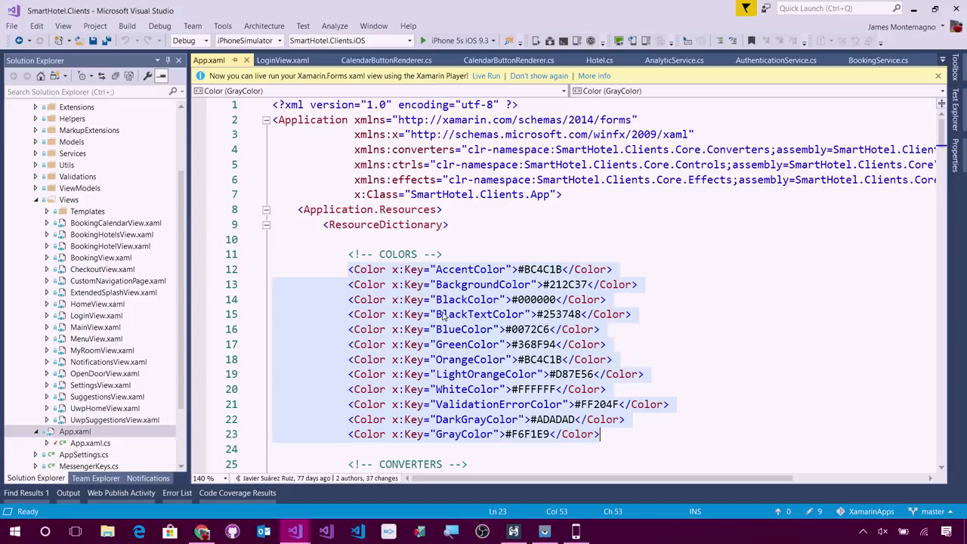
{"action": "scroll", "scroll_direction": "down", "scroll_amount": 3}
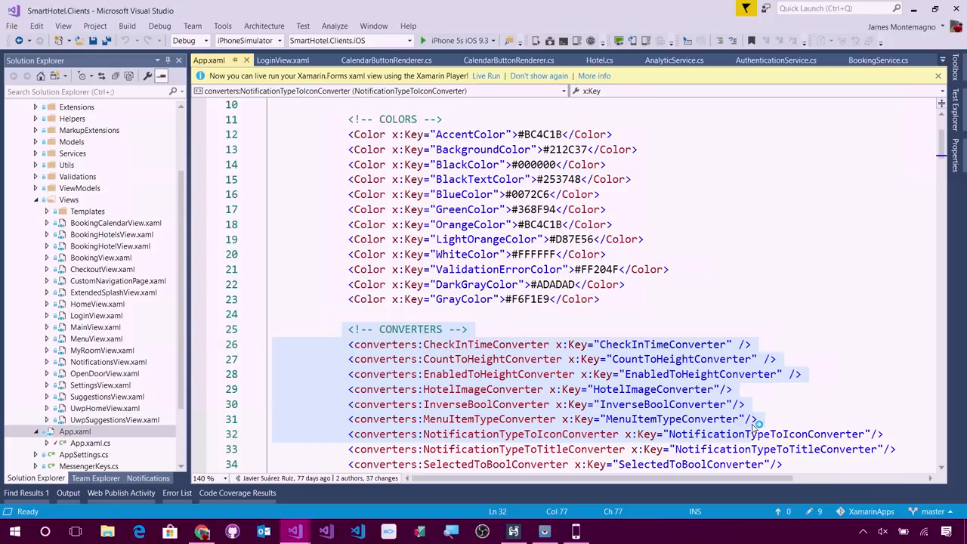
{"action": "mouse_move", "coordinate": [759, 425]}
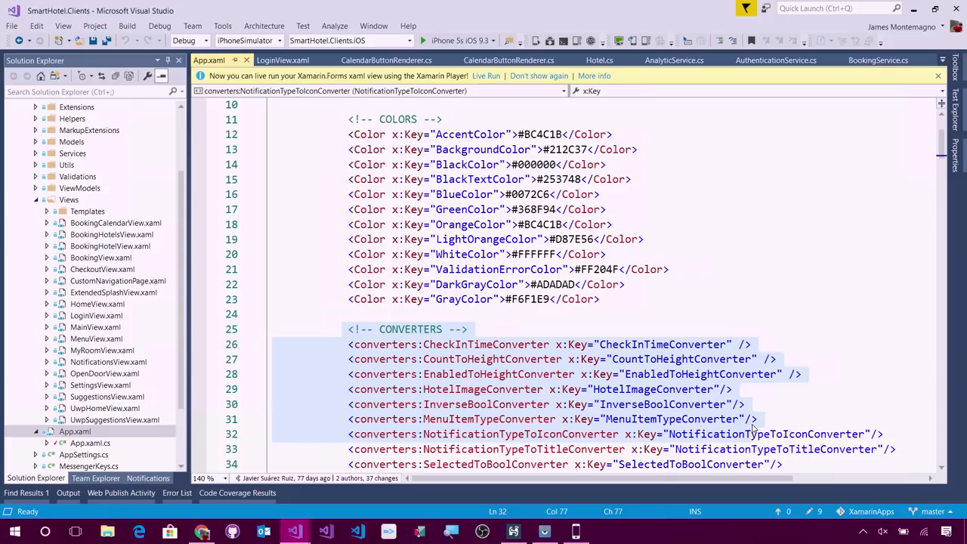
{"action": "scroll", "scroll_direction": "down", "scroll_amount": 3}
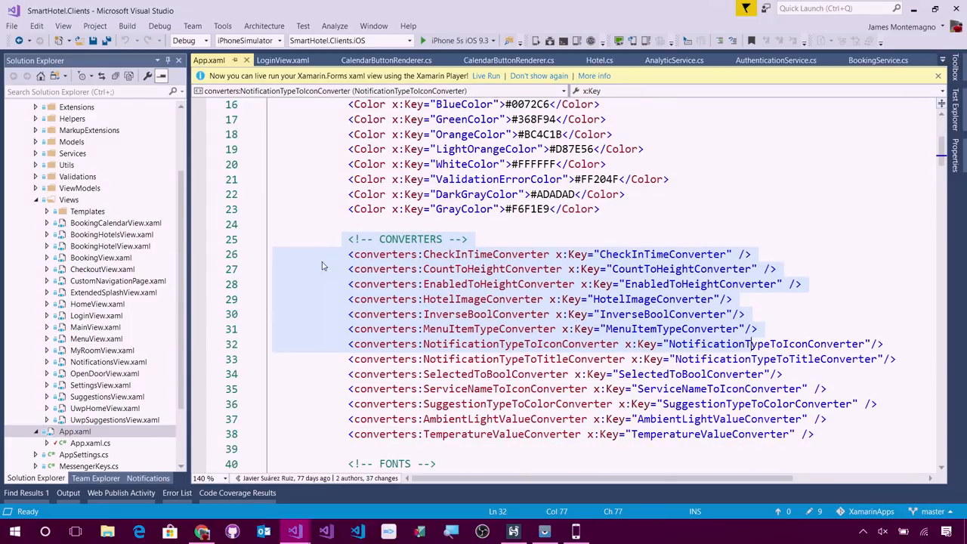
{"action": "left_click", "coordinate": [36, 176]}
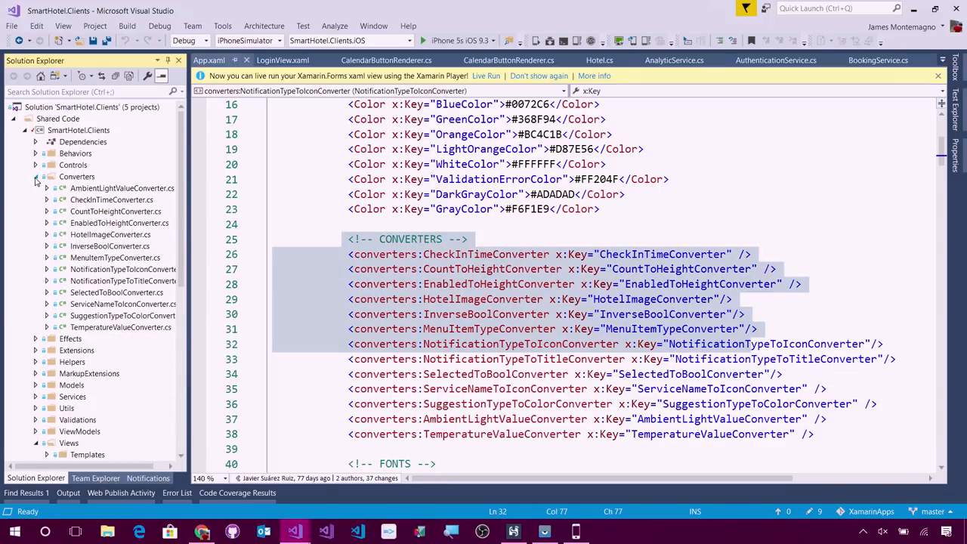
Open CheckInTimeConverter.cs to show its HH:mm Convert method.
{"action": "double_click", "coordinate": [111, 199]}
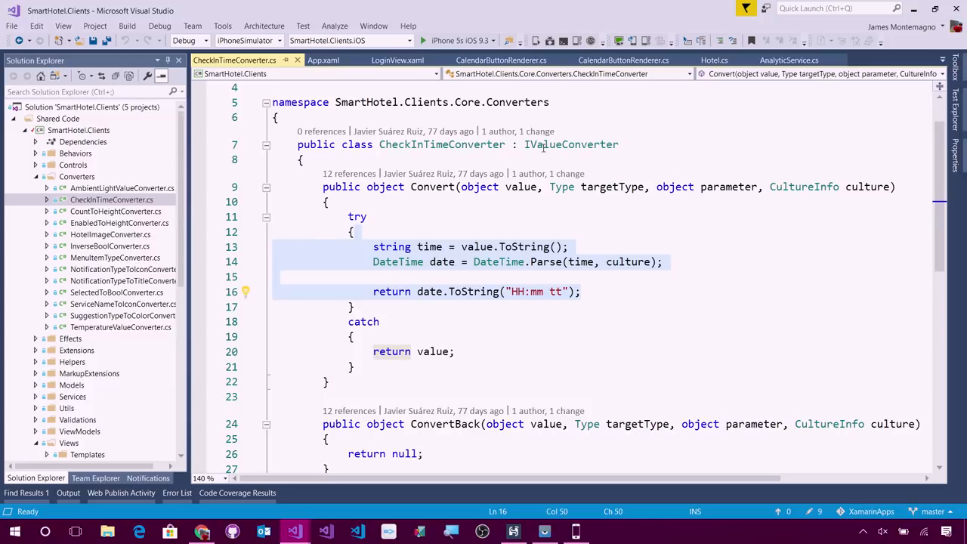
{"action": "mouse_move", "coordinate": [572, 144]}
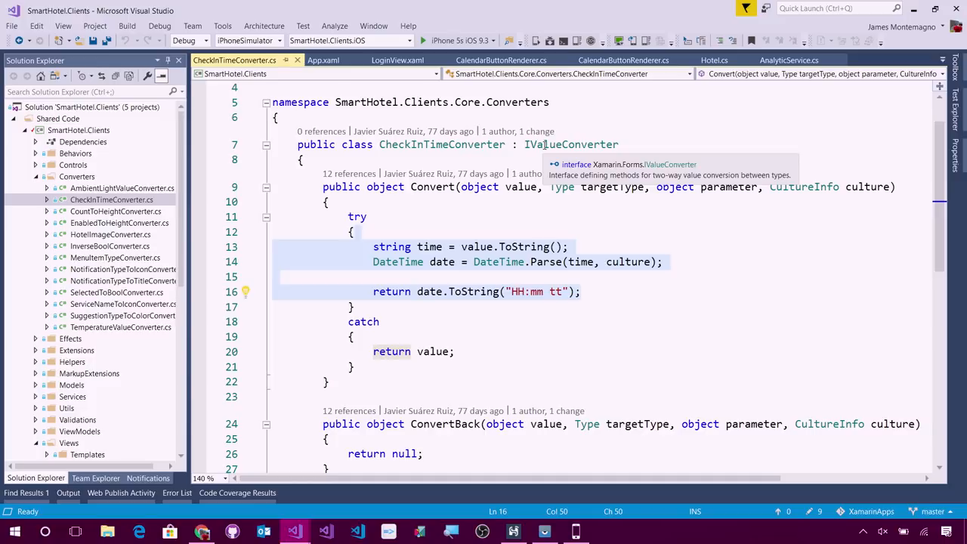
{"action": "mouse_move", "coordinate": [504, 197]}
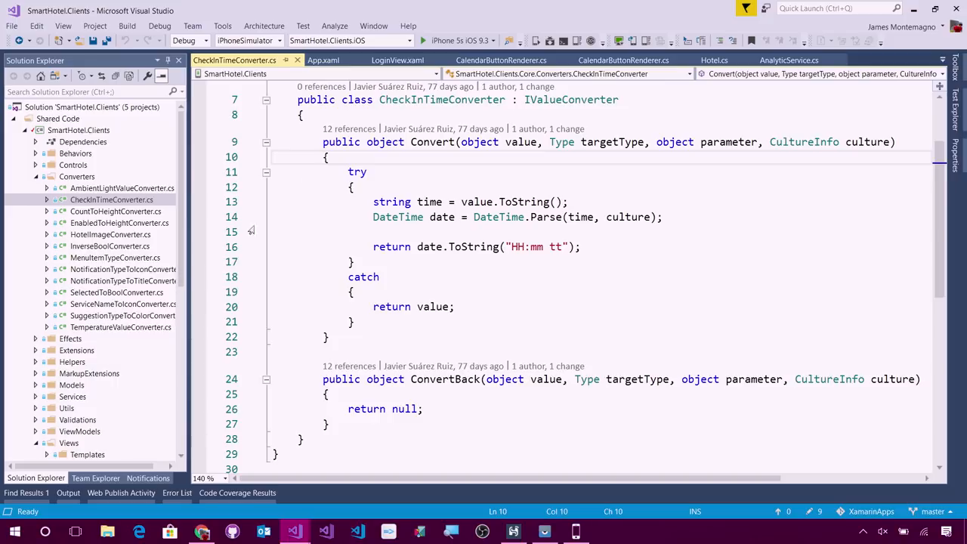
{"action": "left_click", "coordinate": [208, 59]}
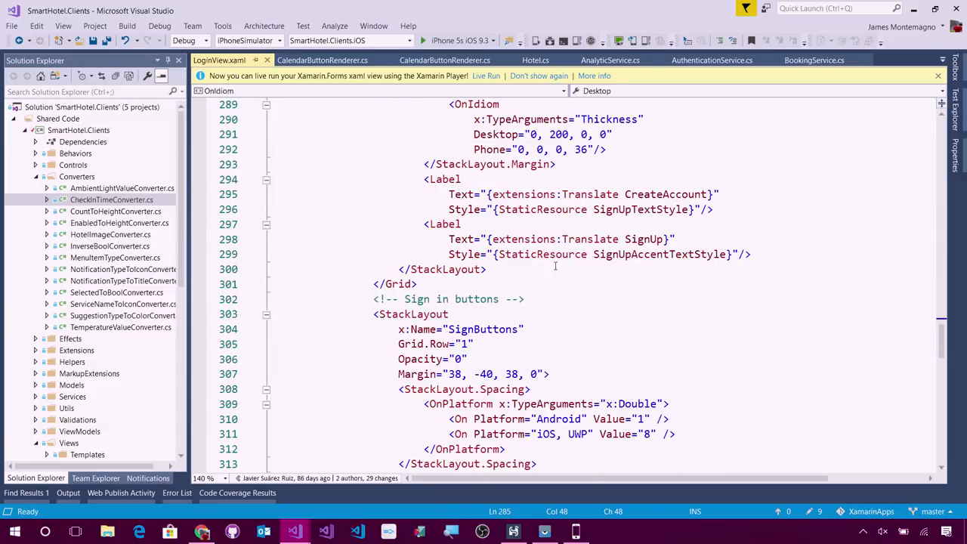
{"action": "mouse_move", "coordinate": [284, 73]}
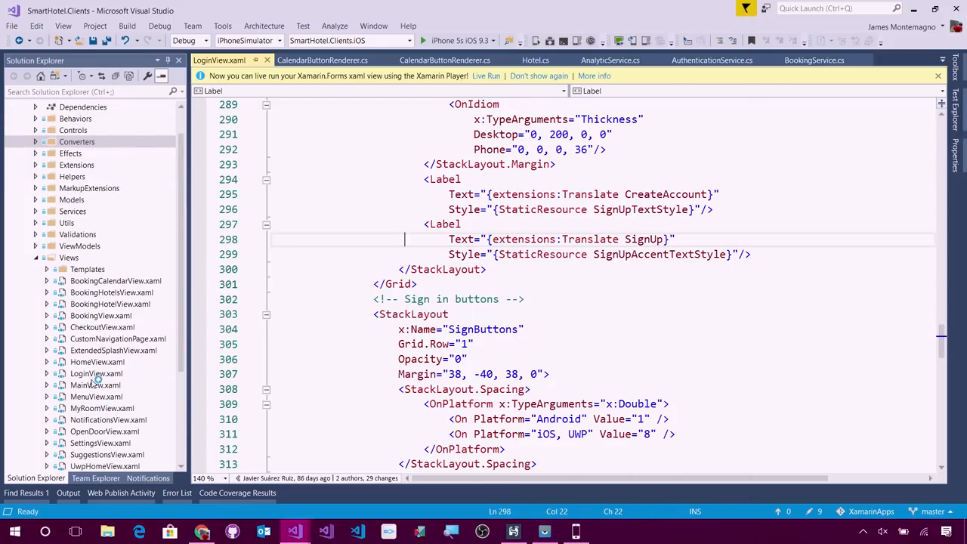
Open HomeView.xaml and select the invisible TemperatureChart microcharts:ChartView element.
{"action": "double_click", "coordinate": [97, 361]}
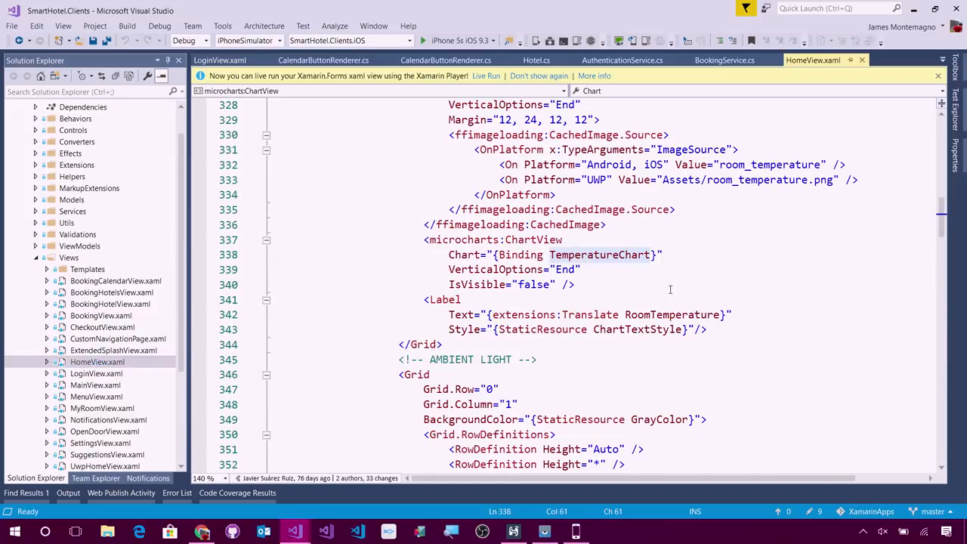
{"action": "left_click_drag", "start_coordinate": [448, 239], "coordinate": [574, 284]}
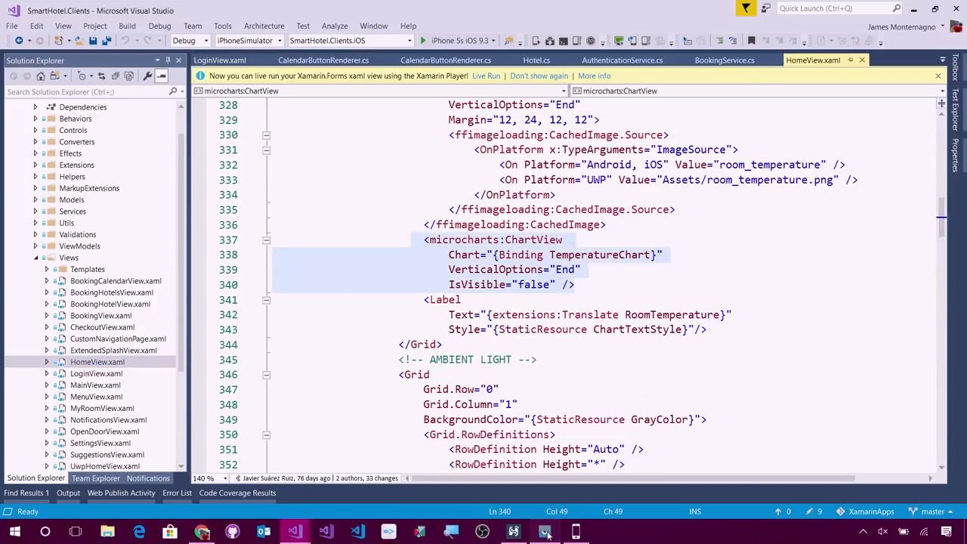
Bring up the Vysor phone mirror and switch SmartHotel to its sign-in screen.
{"action": "left_click", "coordinate": [544, 531]}
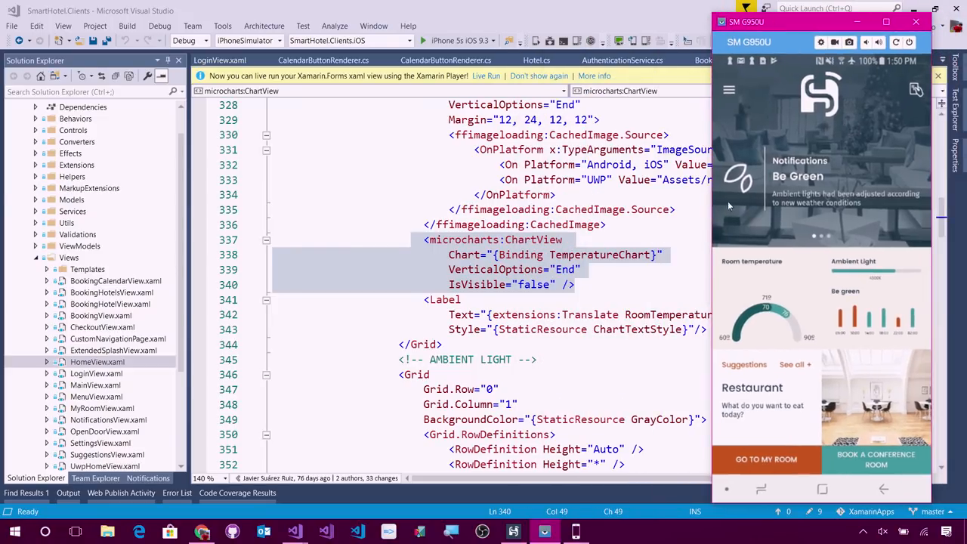
{"action": "mouse_move", "coordinate": [789, 327]}
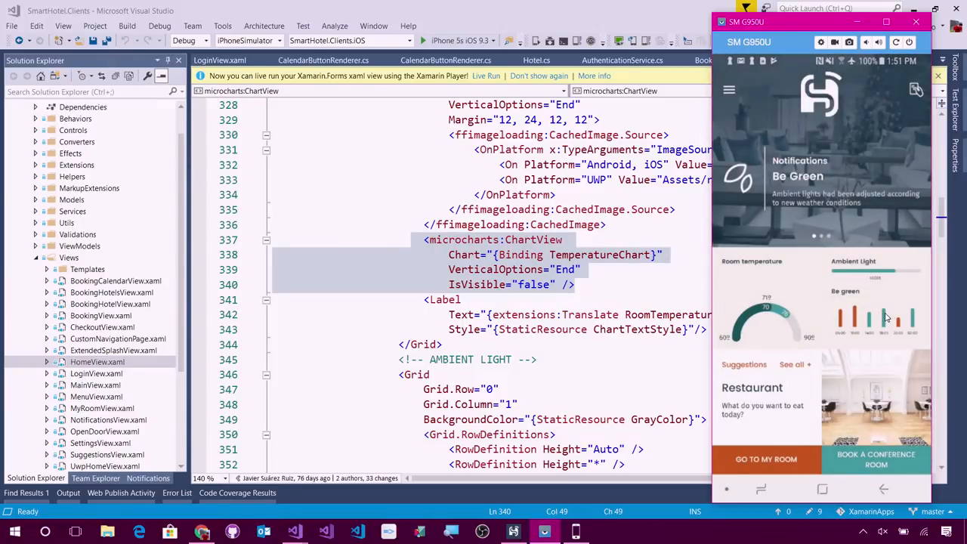
{"action": "left_click", "coordinate": [729, 90]}
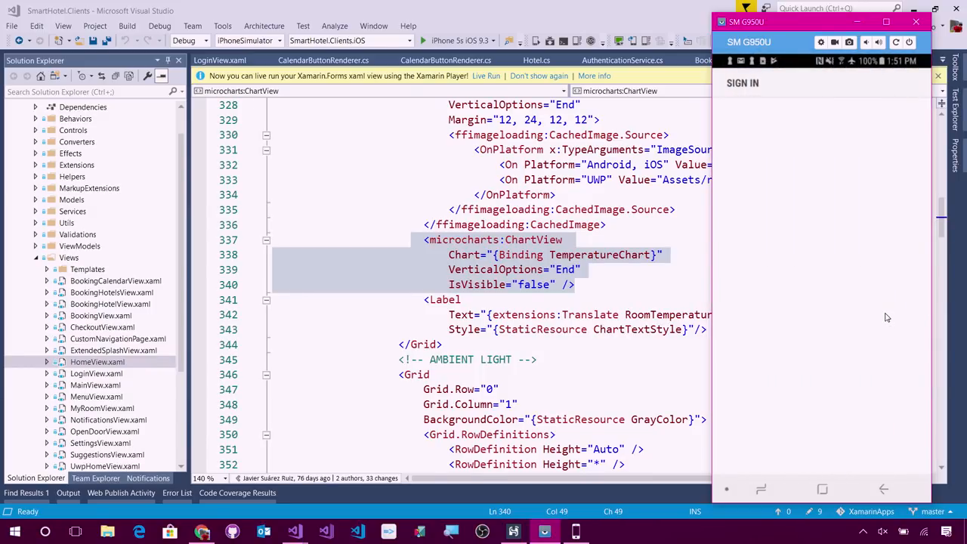
{"action": "mouse_move", "coordinate": [887, 315]}
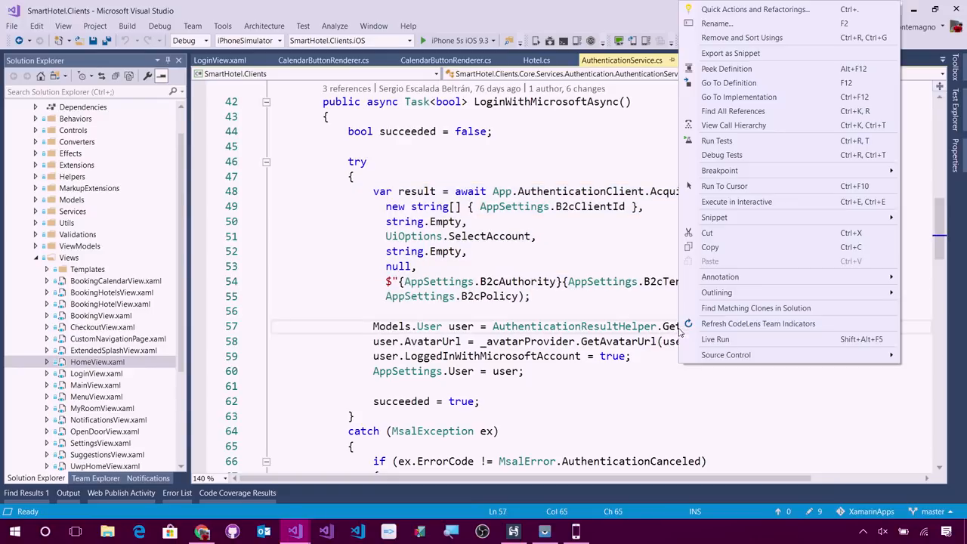
Go to GetAvatarUrl's IAvatarUrlProvider definition, return, then go to its implementation.
{"action": "left_click", "coordinate": [728, 82]}
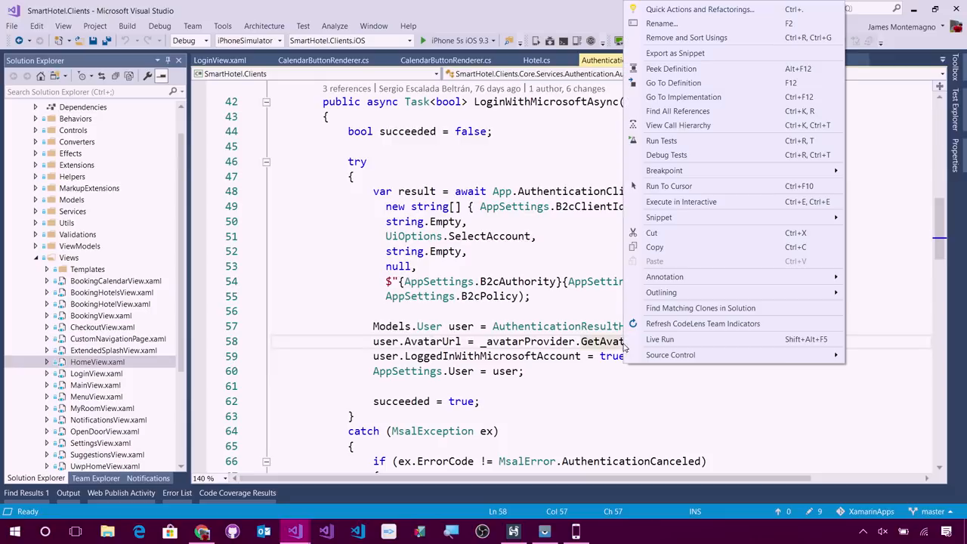
{"action": "left_click", "coordinate": [672, 82]}
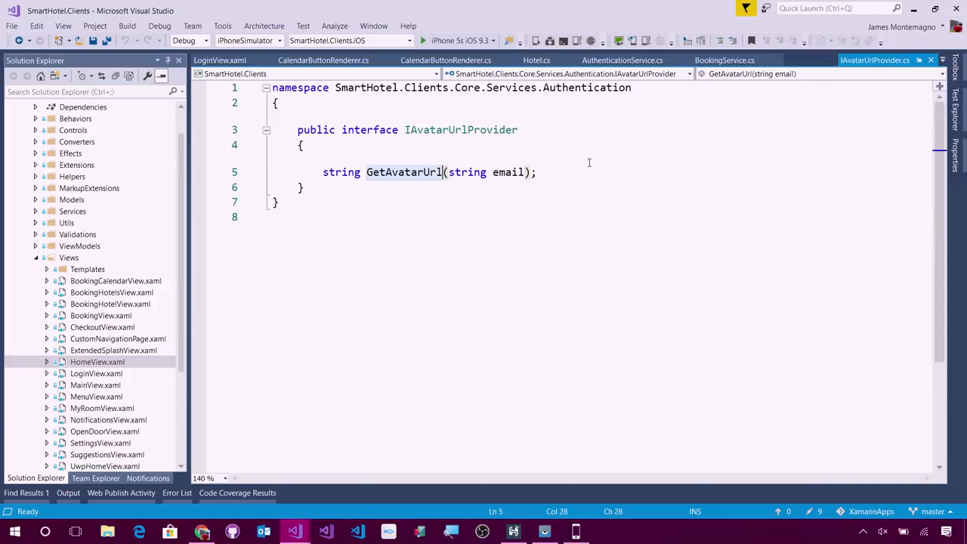
{"action": "left_click", "coordinate": [621, 60]}
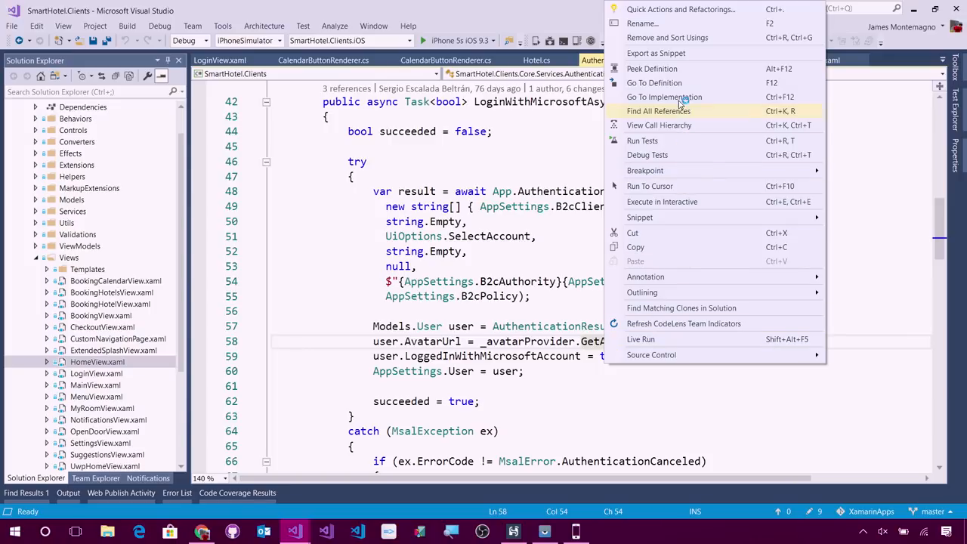
{"action": "left_click", "coordinate": [664, 96]}
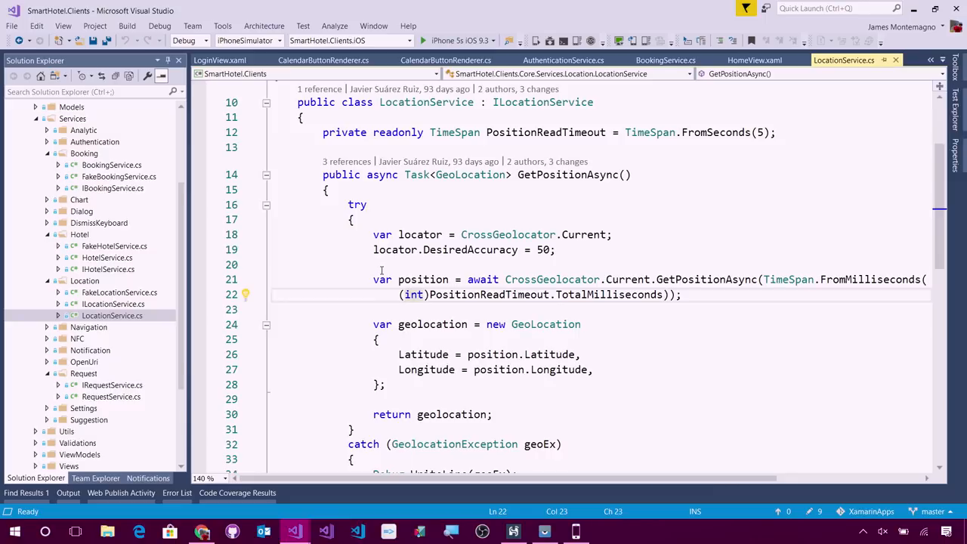
{"action": "mouse_move", "coordinate": [410, 294]}
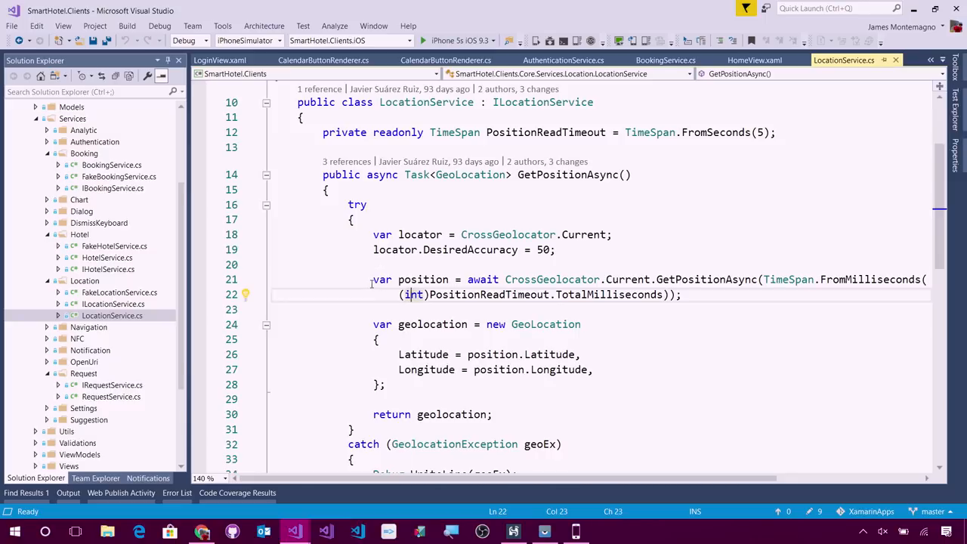
{"action": "left_click", "coordinate": [682, 293]}
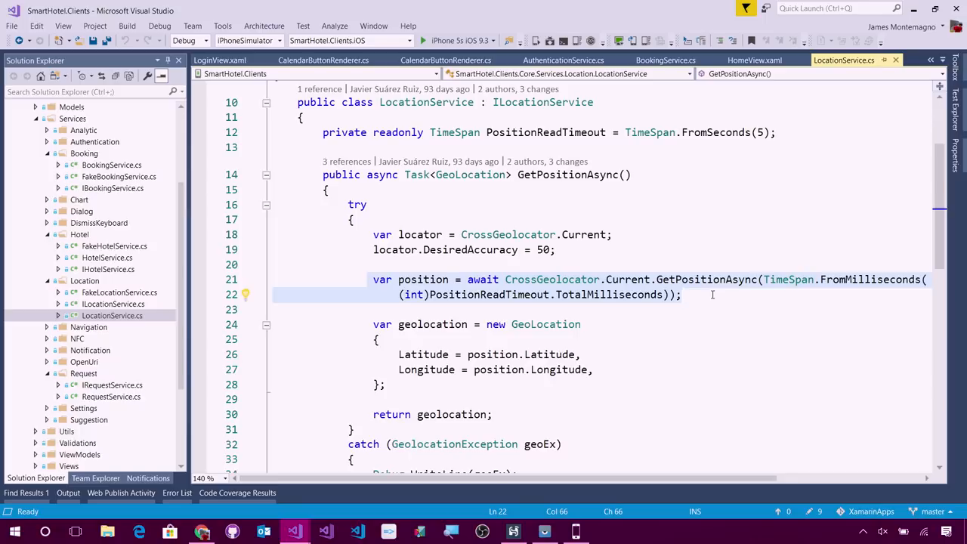
{"action": "mouse_move", "coordinate": [339, 327]}
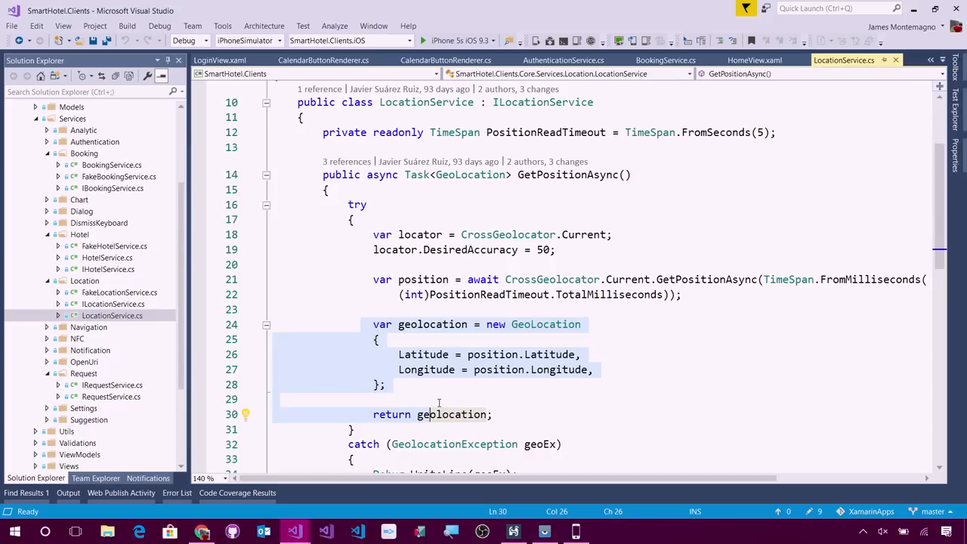
{"action": "scroll", "scroll_direction": "down", "scroll_amount": 3}
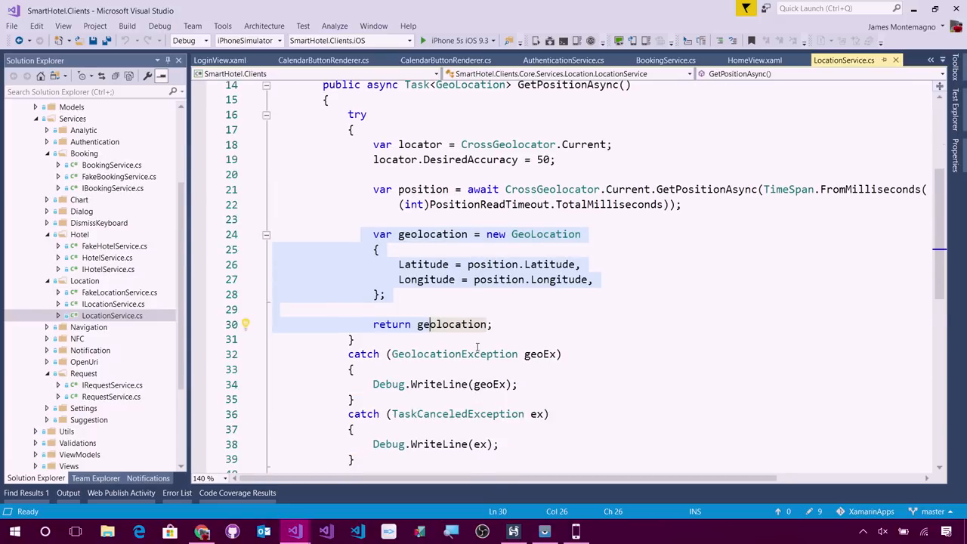
{"action": "scroll", "scroll_direction": "down", "scroll_amount": 3}
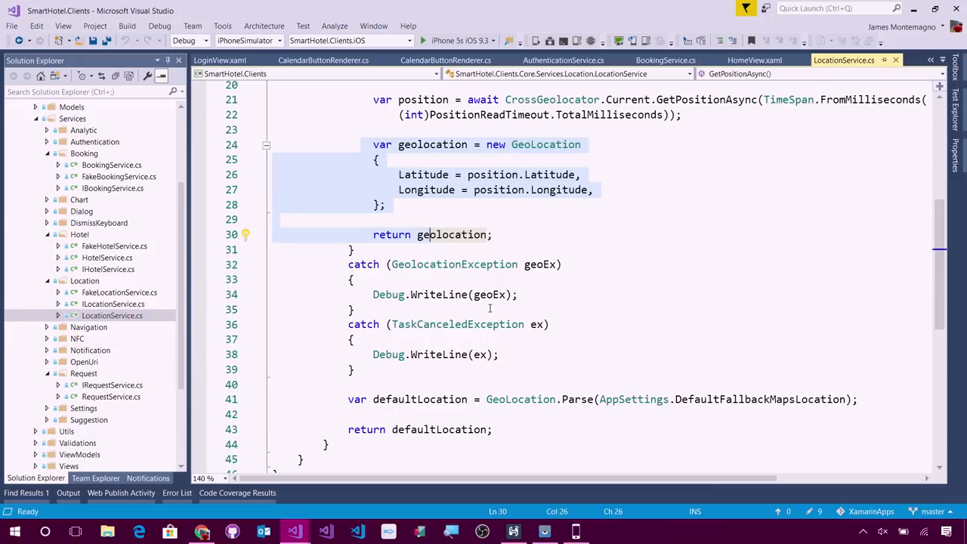
{"action": "mouse_move", "coordinate": [541, 388]}
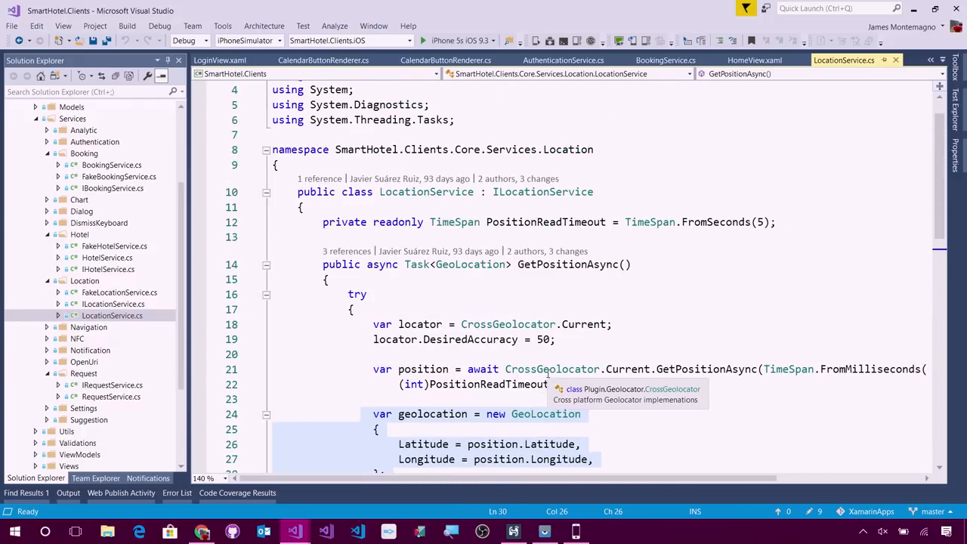
{"action": "scroll", "scroll_direction": "down", "scroll_amount": 3}
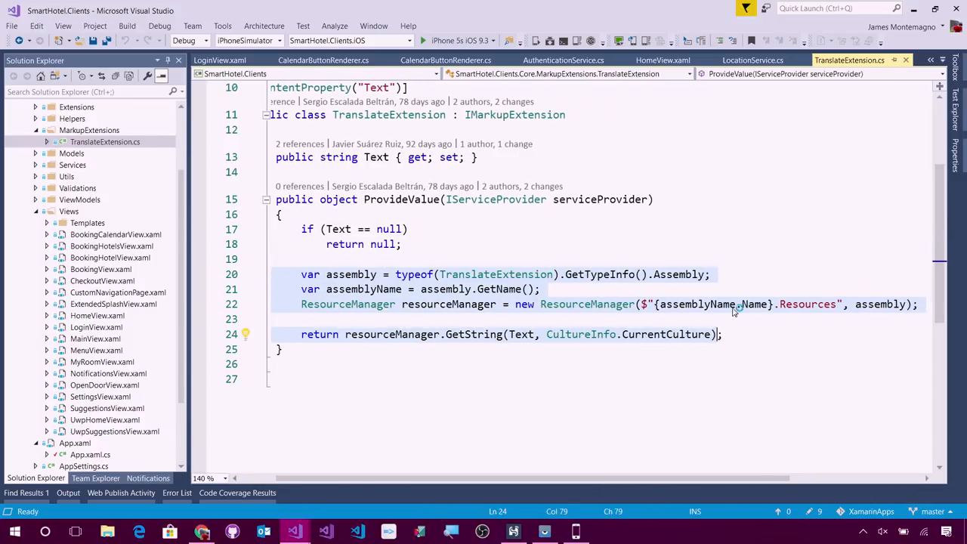
{"action": "mouse_move", "coordinate": [774, 303]}
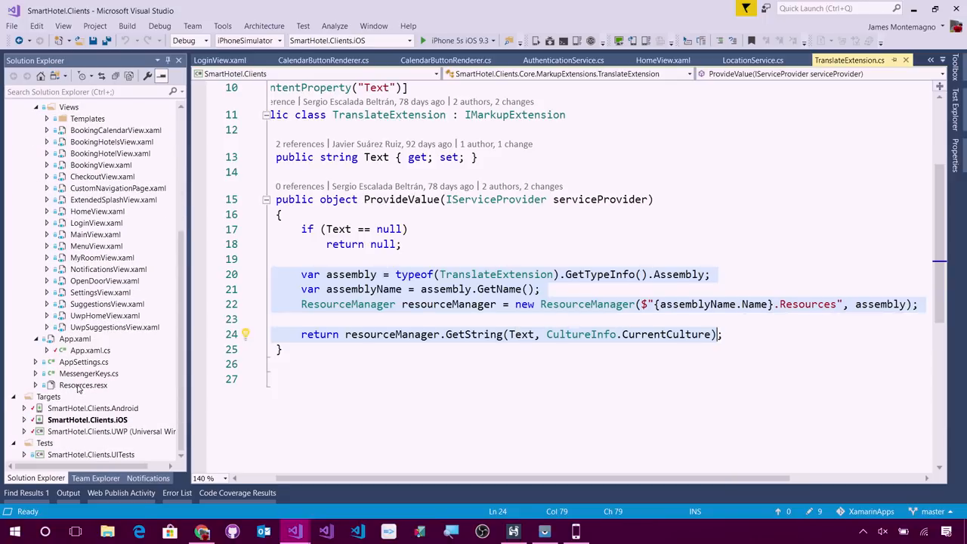
{"action": "double_click", "coordinate": [83, 385]}
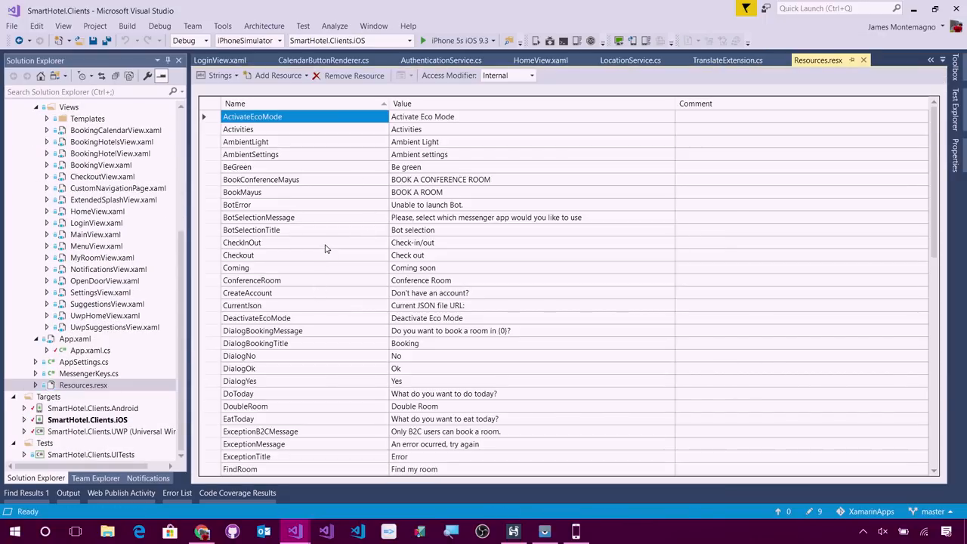
{"action": "scroll", "scroll_direction": "down", "scroll_amount": 3}
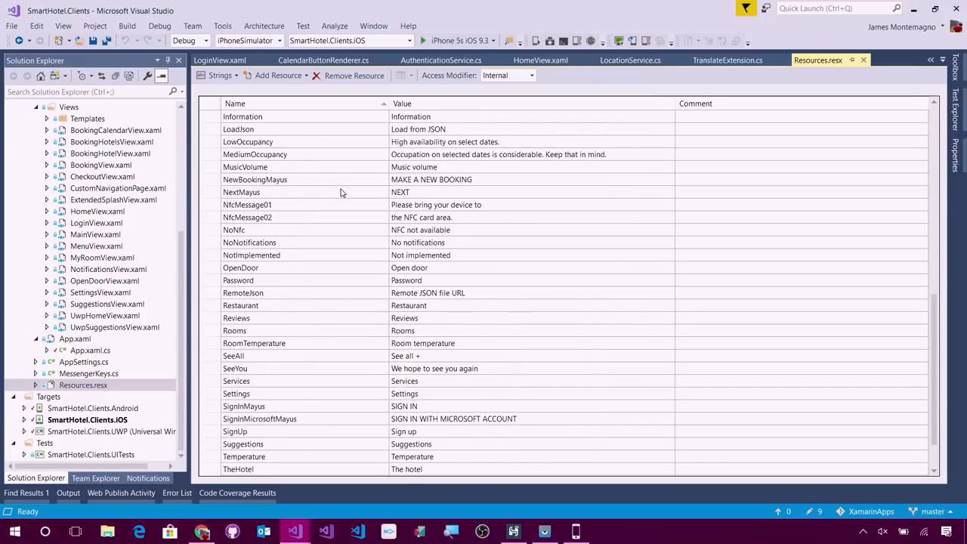
{"action": "scroll", "scroll_direction": "down", "scroll_amount": 3}
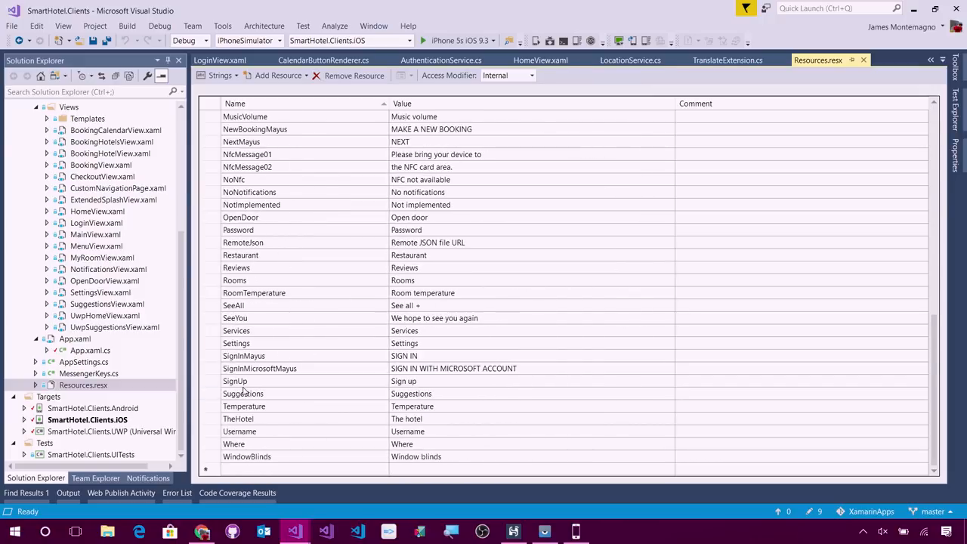
{"action": "right_click", "coordinate": [72, 107]}
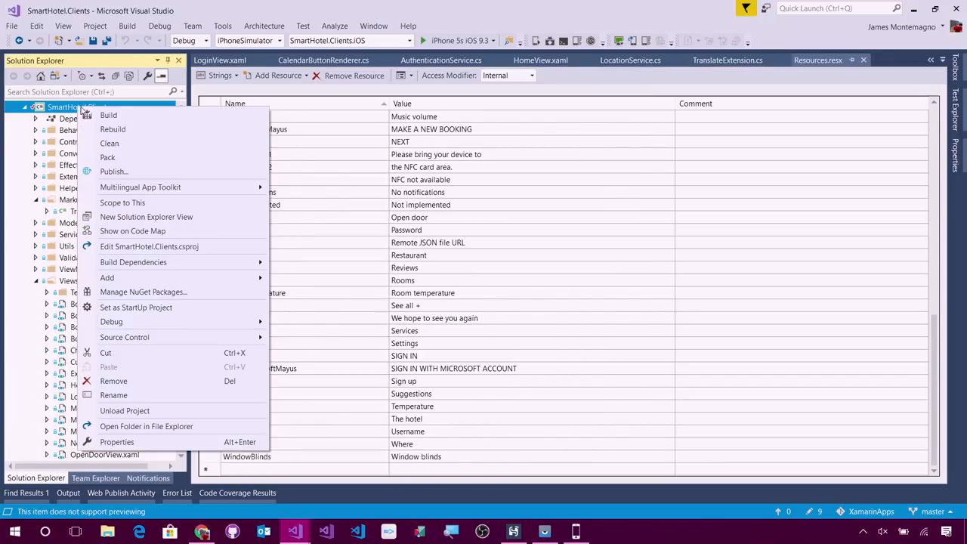
{"action": "mouse_move", "coordinate": [139, 187]}
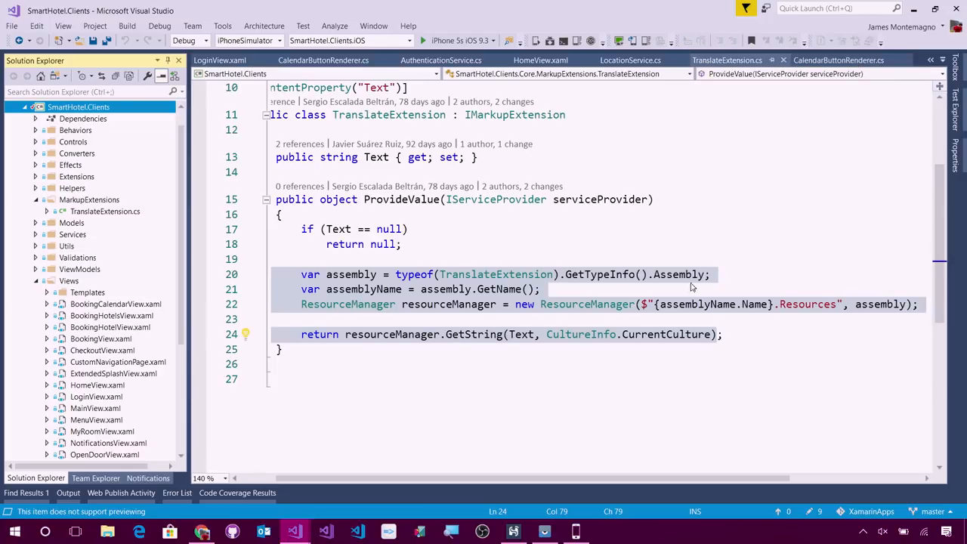
Switch to LoginView.xaml, then open BasePage.cs from the SmartHotel.Clients.UITests project.
{"action": "left_click", "coordinate": [219, 59]}
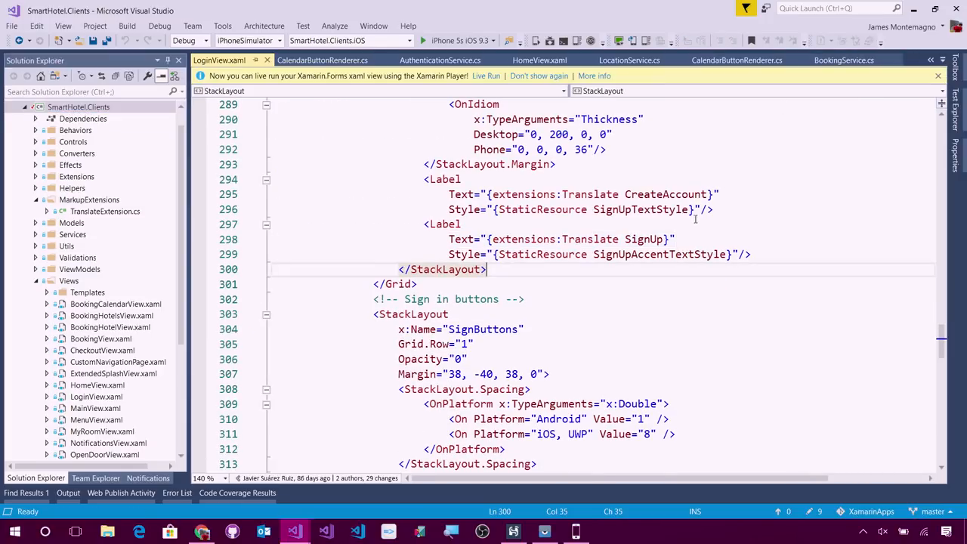
{"action": "left_click", "coordinate": [462, 238]}
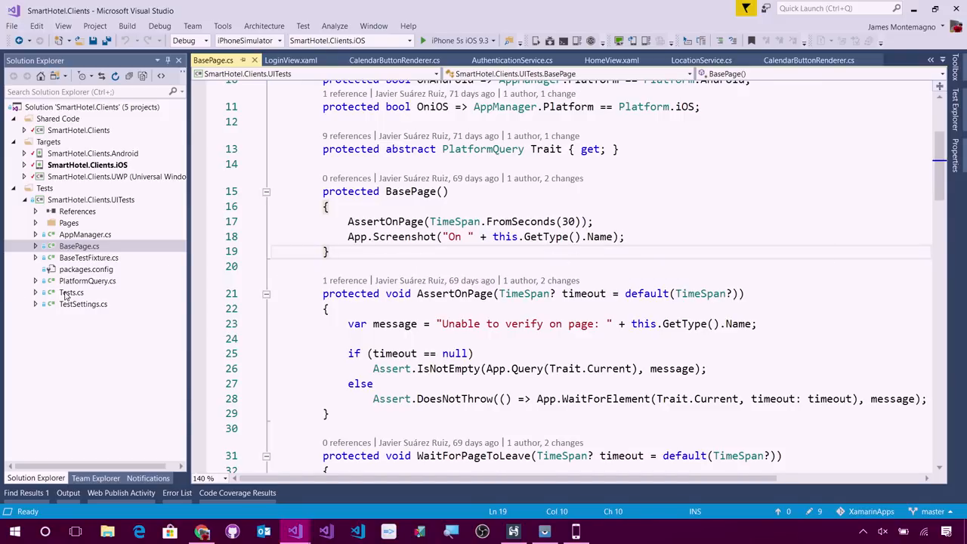
Open Tests.cs to view the SuccessSignInTest and failed sign-in tests.
{"action": "double_click", "coordinate": [71, 292]}
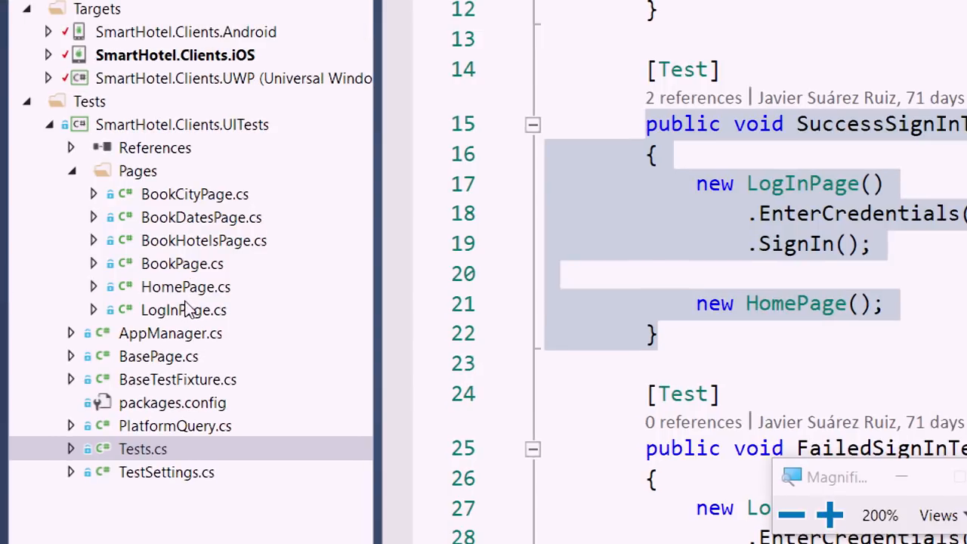
{"action": "mouse_move", "coordinate": [195, 281]}
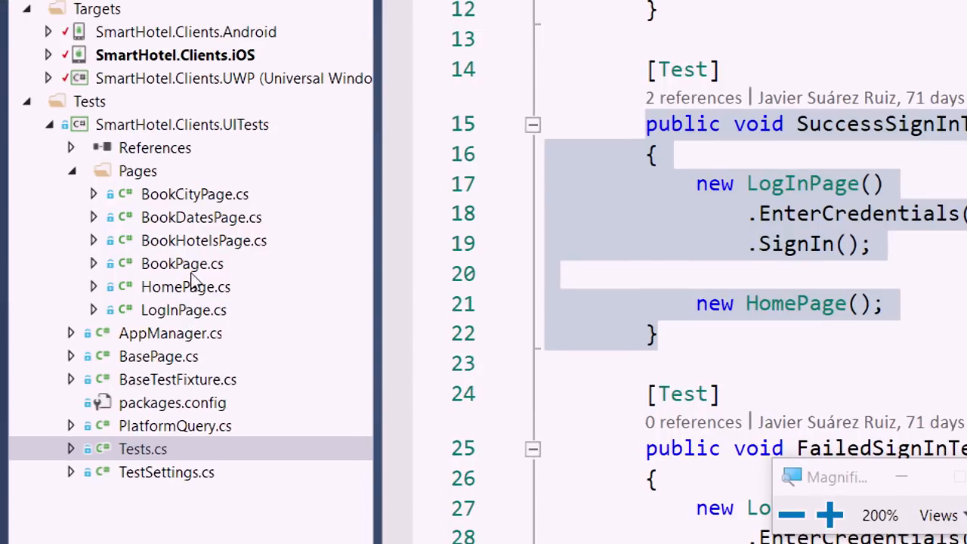
{"action": "mouse_move", "coordinate": [191, 309]}
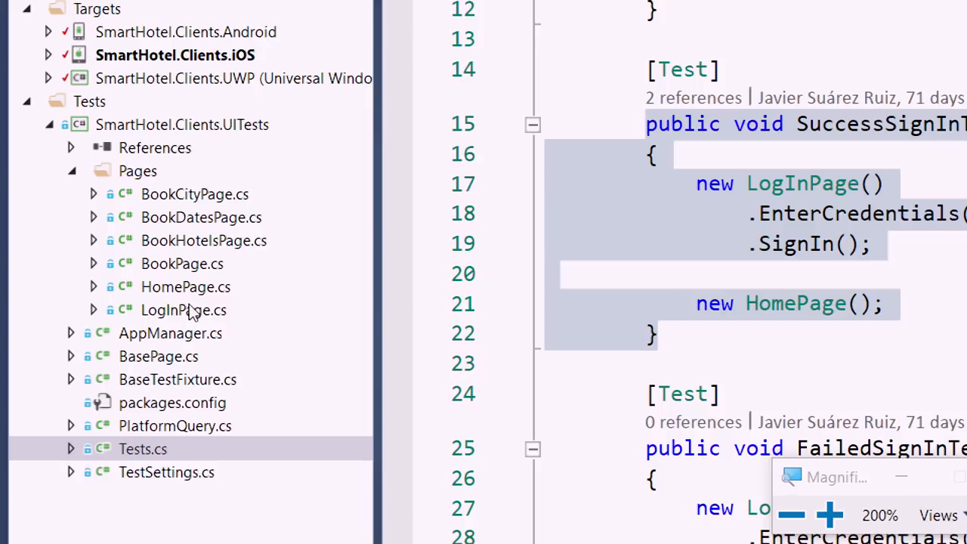
Open LogInPage.cs and review its Username marker, EnterCredentials and SignIn methods.
{"action": "double_click", "coordinate": [183, 309]}
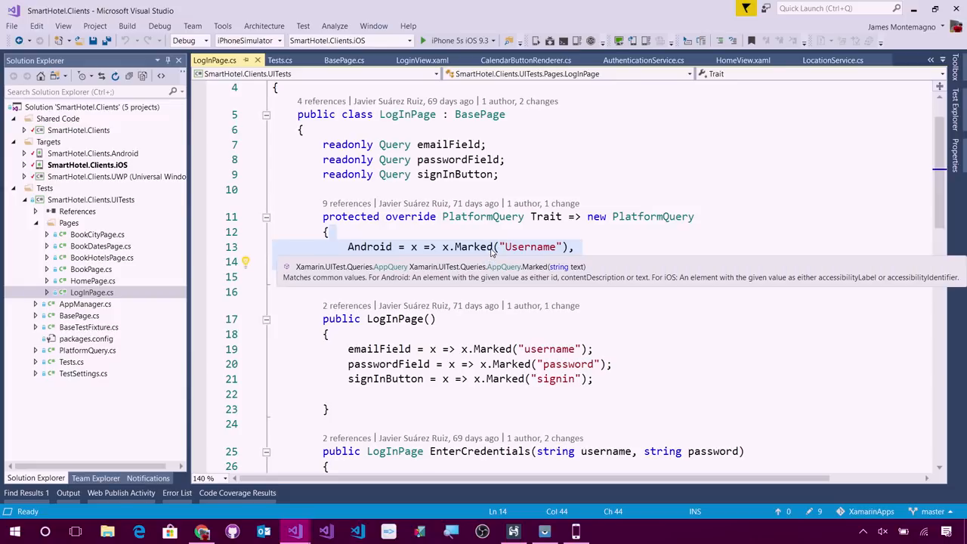
{"action": "type", "text": "iOS = x => x.Marked(\"Username\");"}
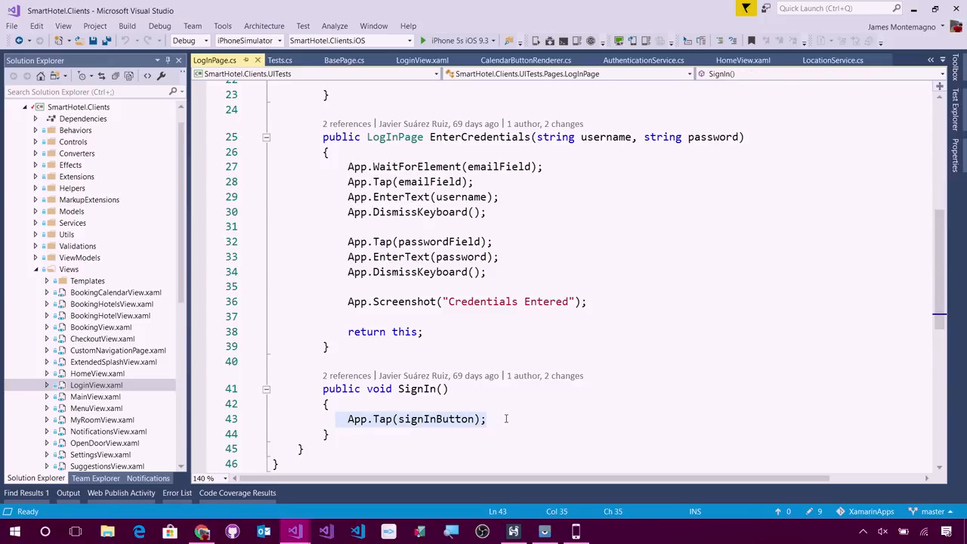
Scroll through HomePage.cs to the OpenNavigationMenu method's Android tap and iOS swipe.
{"action": "scroll", "scroll_direction": "down", "scroll_amount": 3}
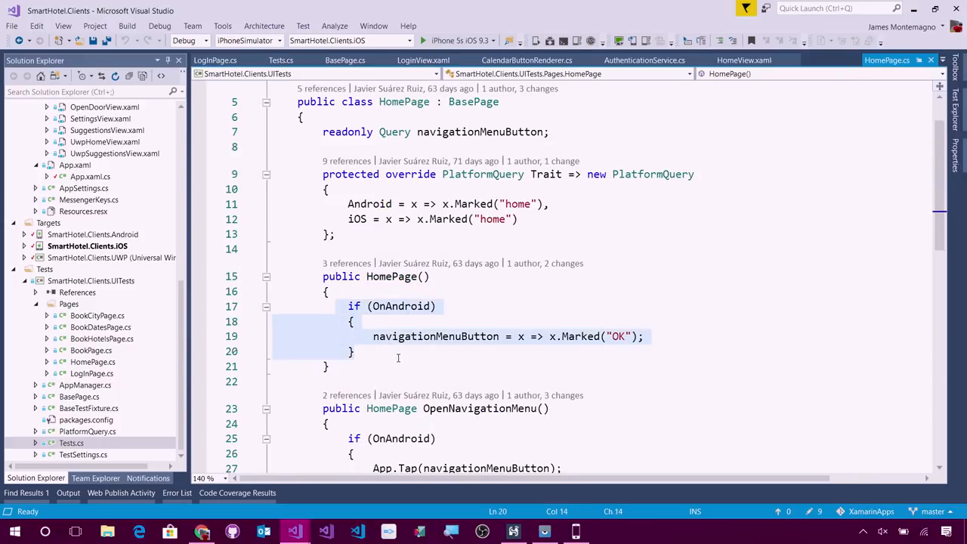
{"action": "scroll", "scroll_direction": "down", "scroll_amount": 3}
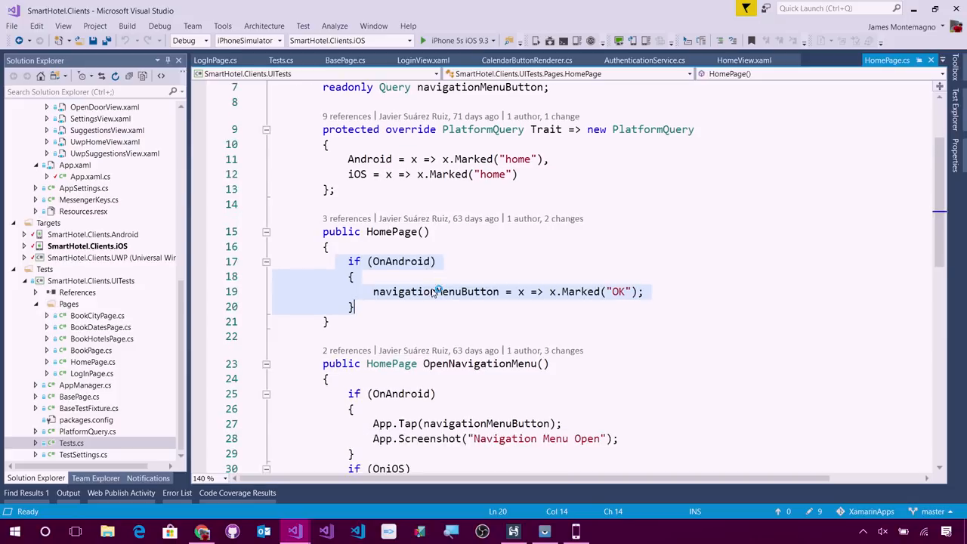
{"action": "scroll", "scroll_direction": "down", "scroll_amount": 3}
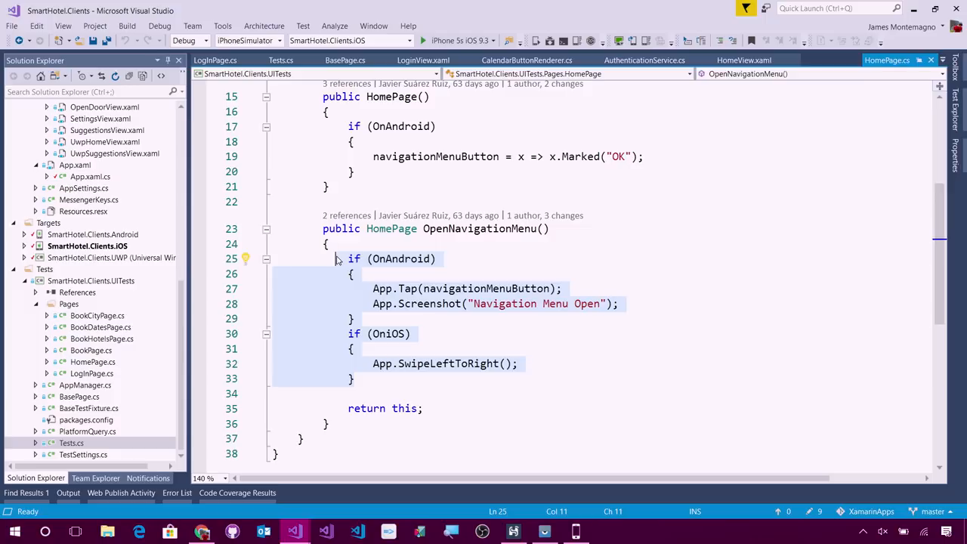
{"action": "mouse_move", "coordinate": [930, 60]}
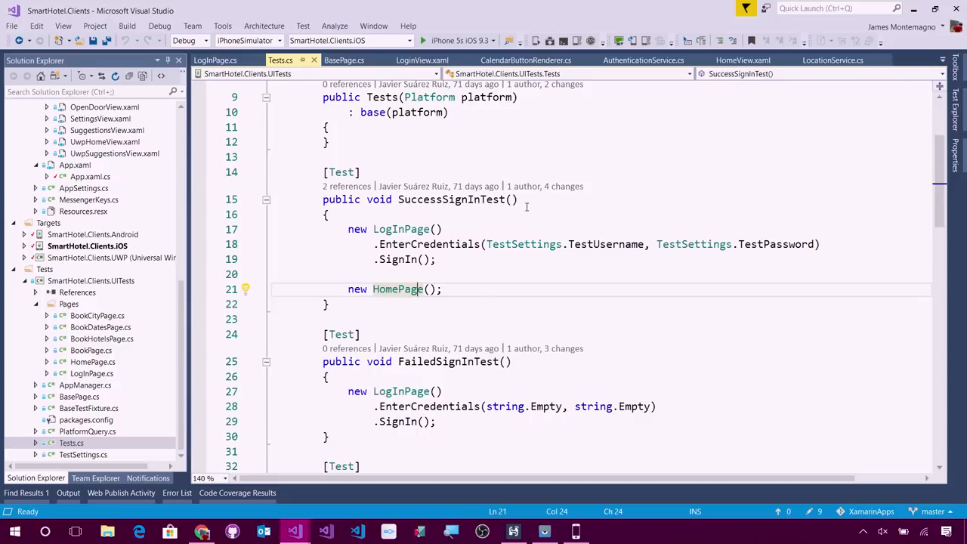
{"action": "mouse_move", "coordinate": [551, 146]}
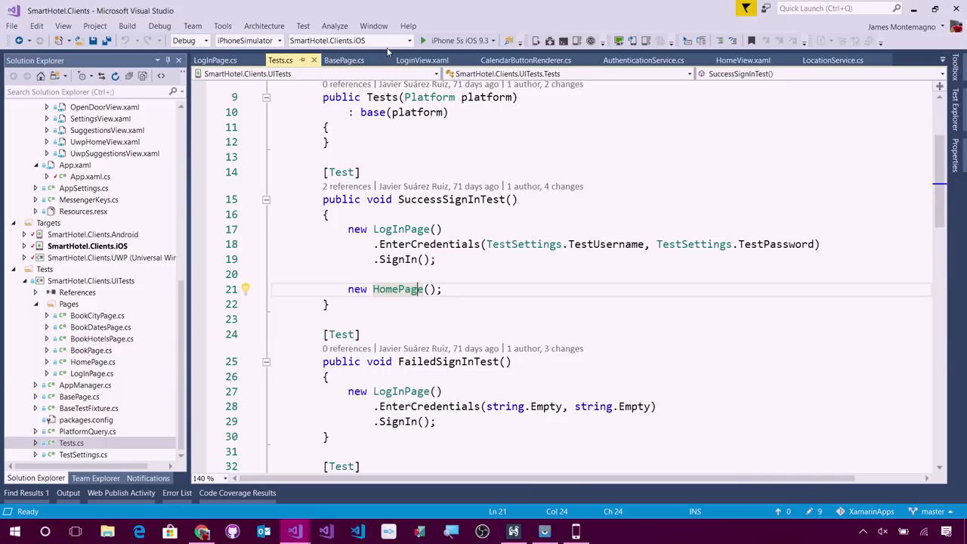
{"action": "left_click", "coordinate": [215, 59]}
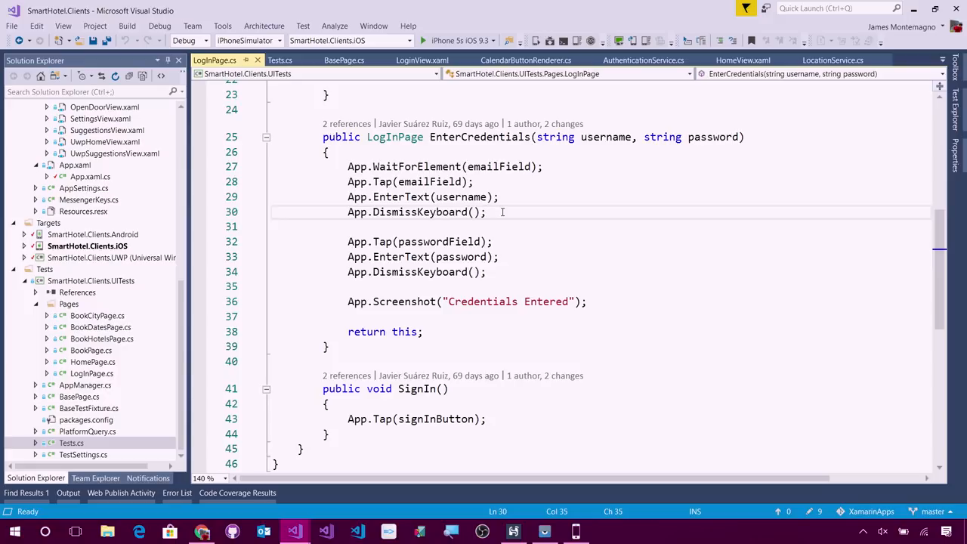
{"action": "left_click", "coordinate": [487, 211]}
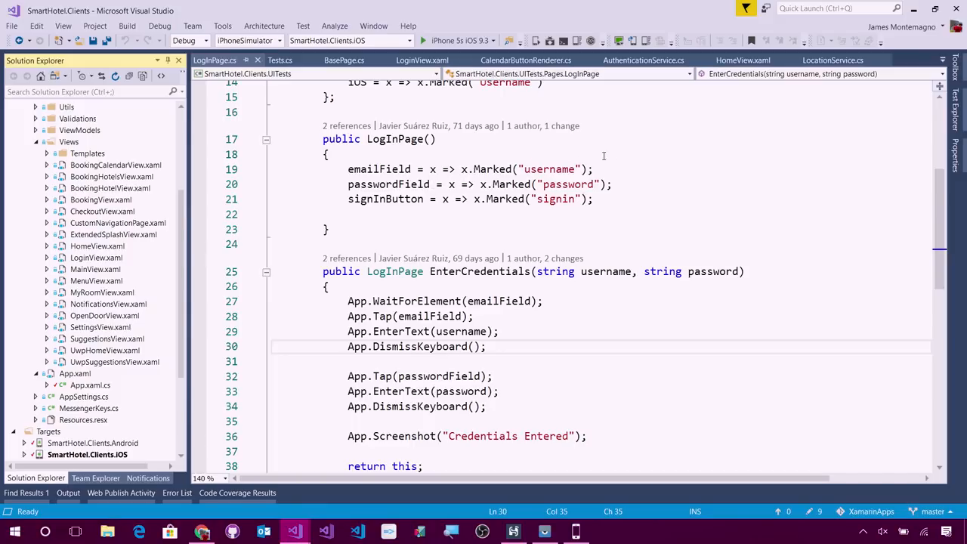
{"action": "left_click", "coordinate": [533, 241]}
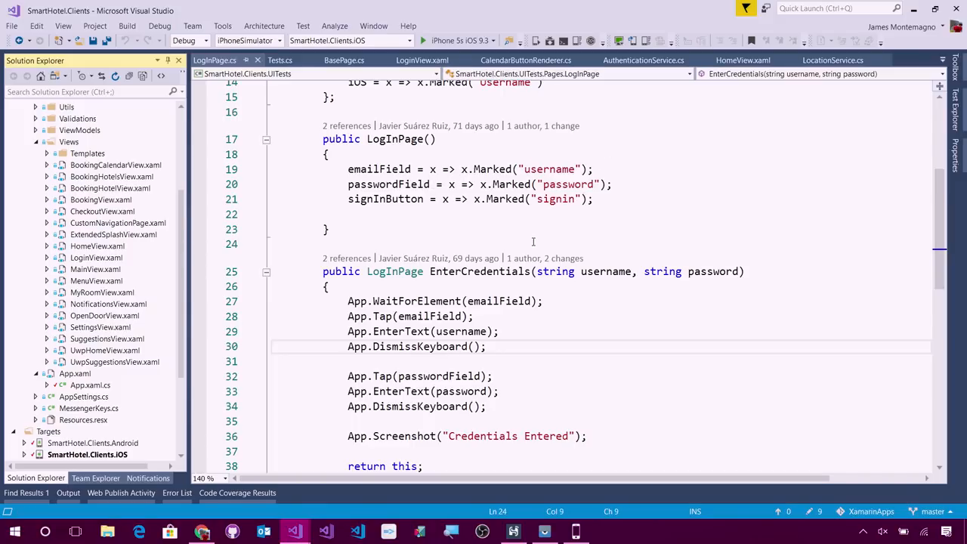